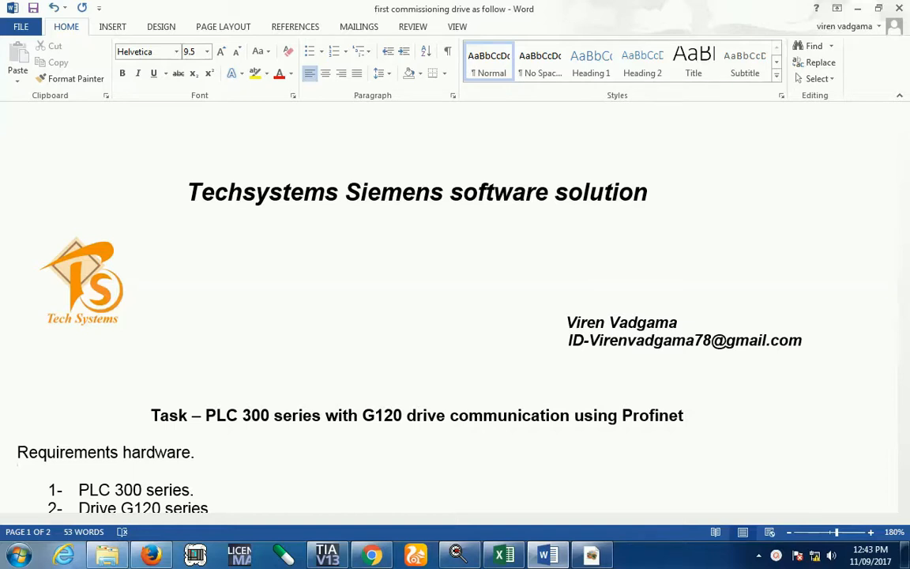
- Browse the hidden taskbar icons and switch to the TIA Portal V13 project with PLC_1
click(17, 472)
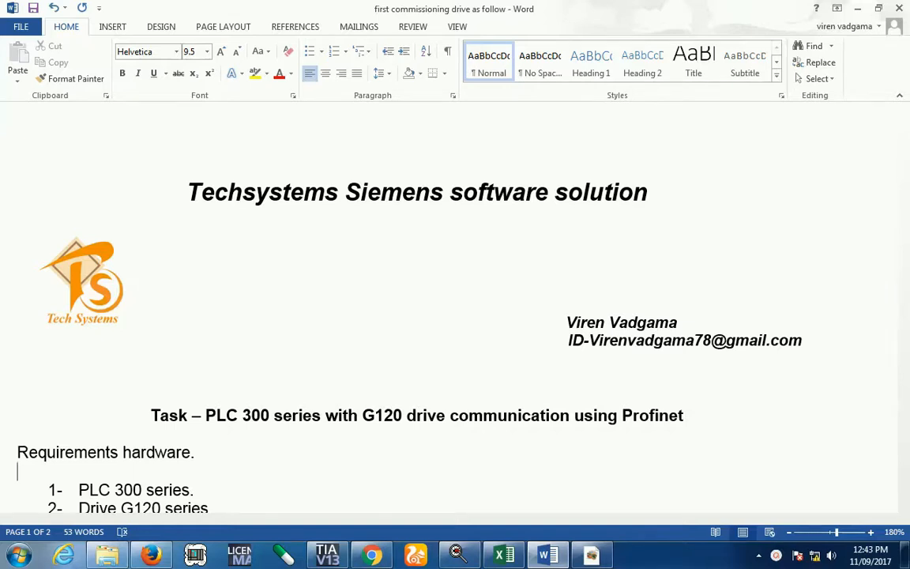
scroll(down, 3)
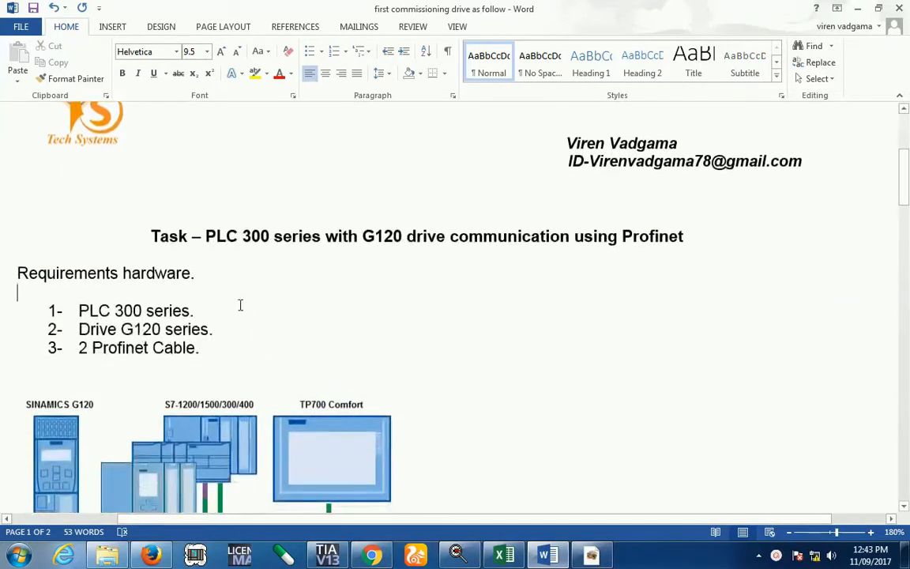
scroll(down, 3)
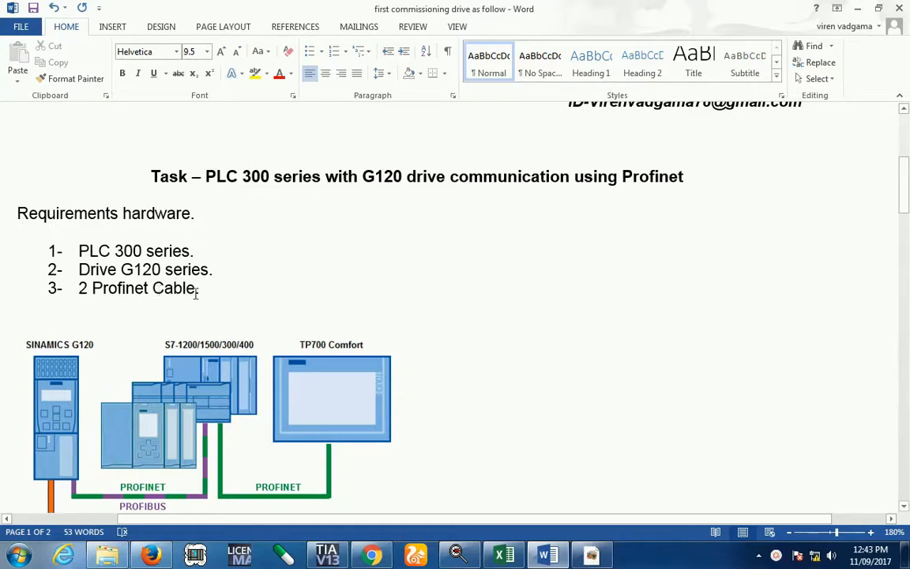
scroll(down, 3)
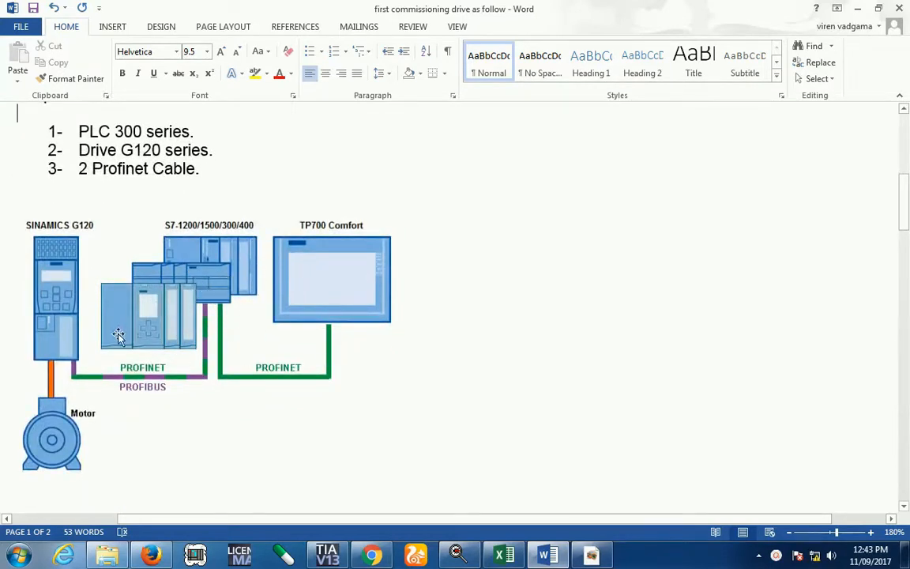
mouse_move(52, 304)
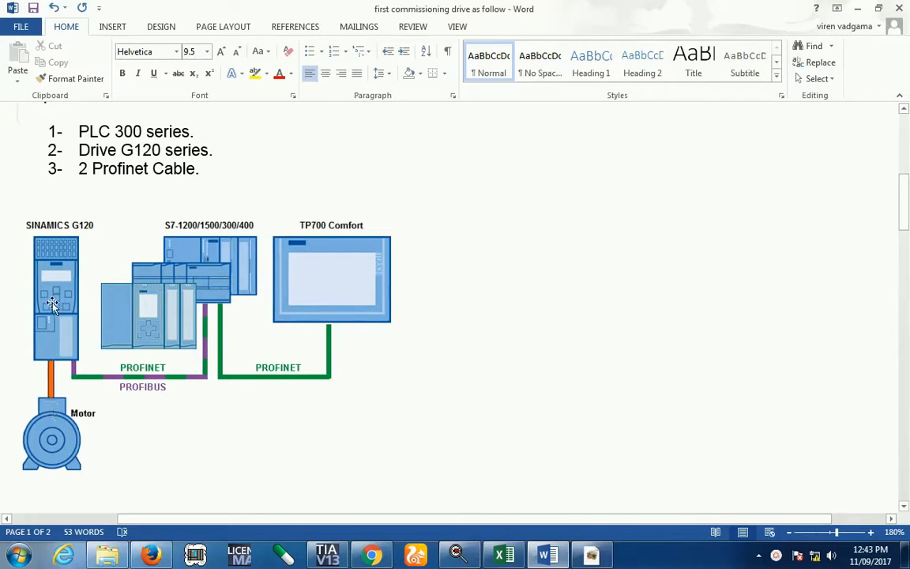
mouse_move(65, 257)
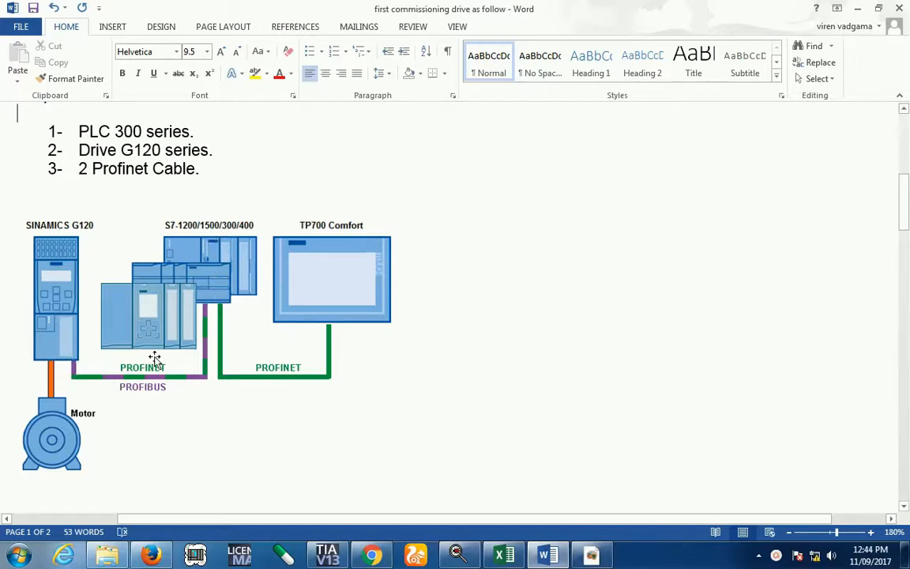
mouse_move(233, 254)
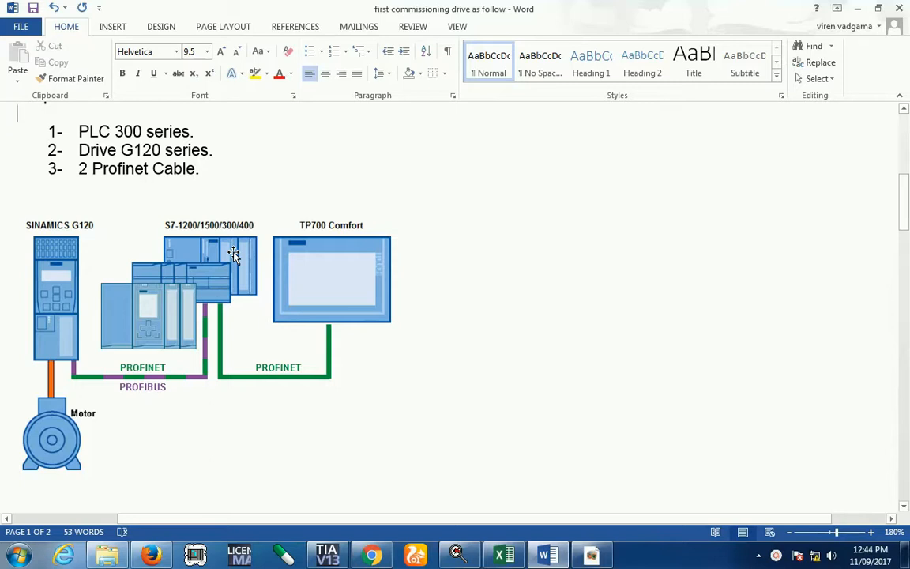
mouse_move(215, 290)
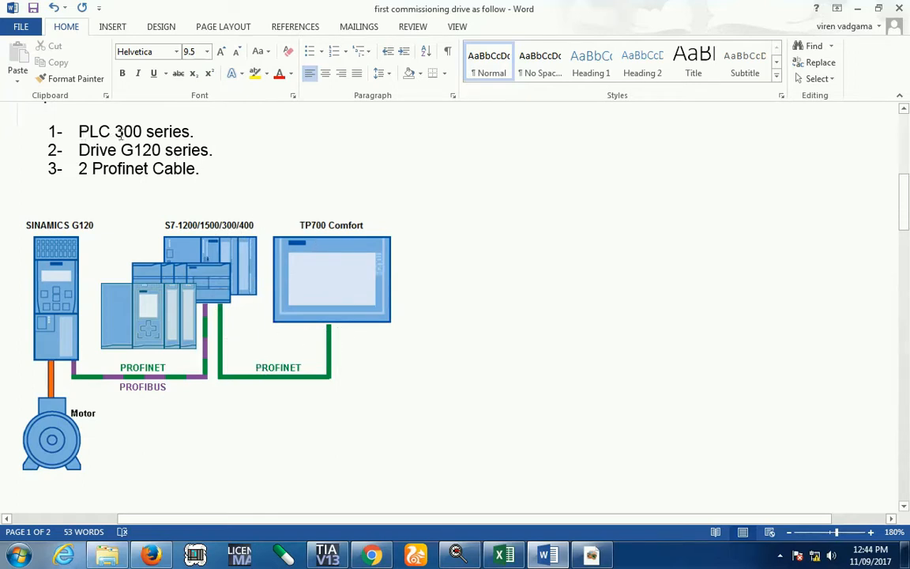
mouse_move(140, 312)
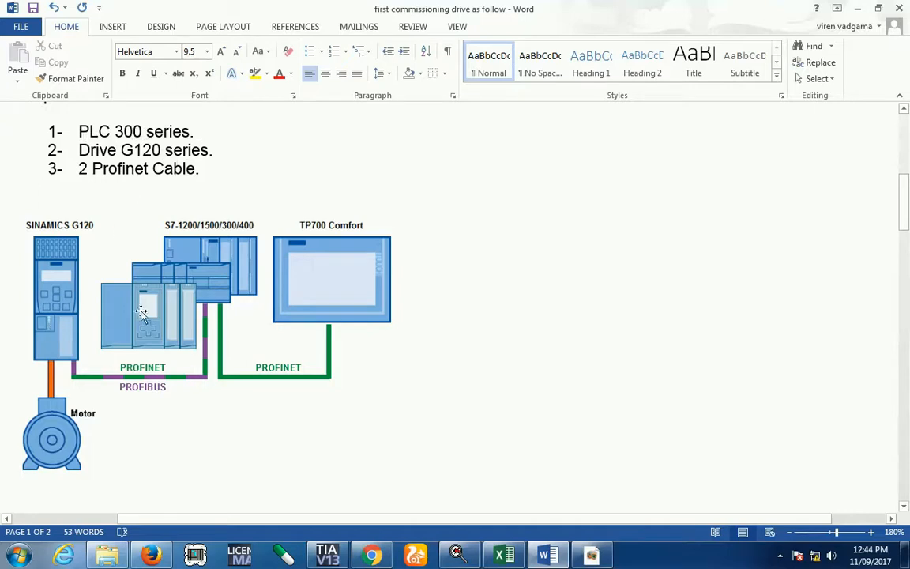
mouse_move(214, 333)
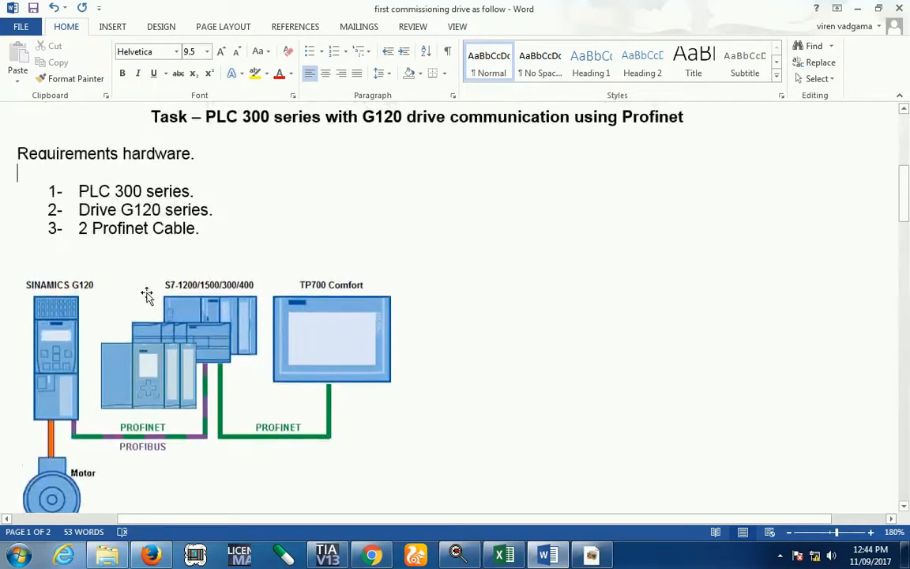
mouse_move(416, 162)
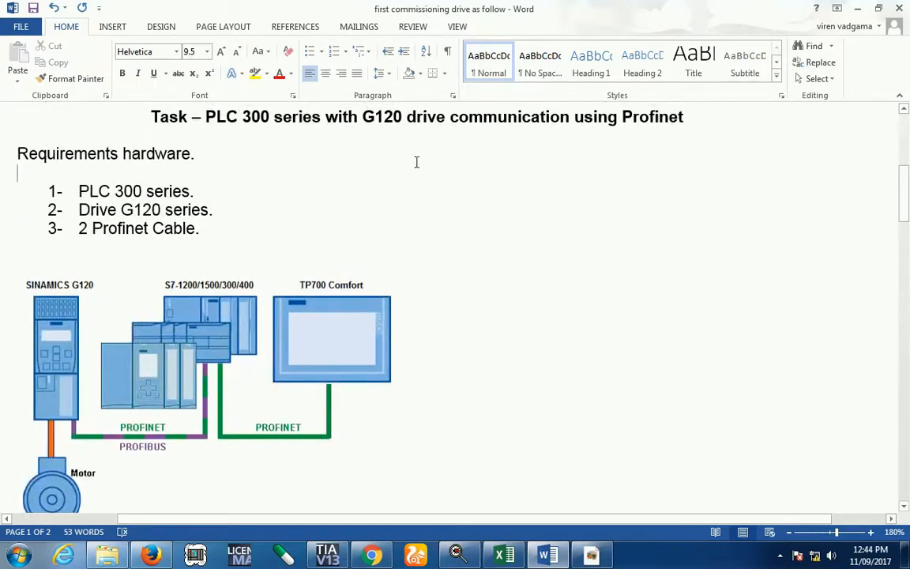
scroll(down, 3)
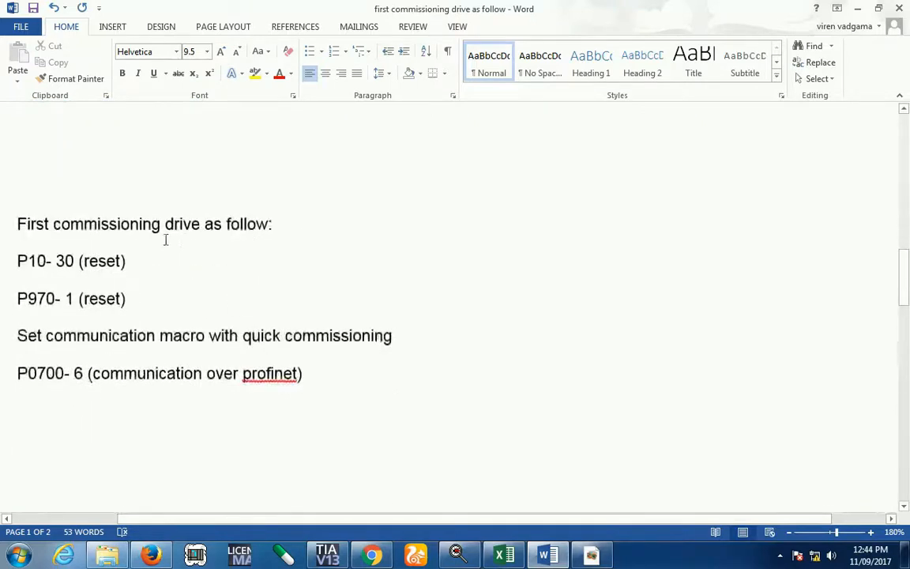
mouse_move(136, 298)
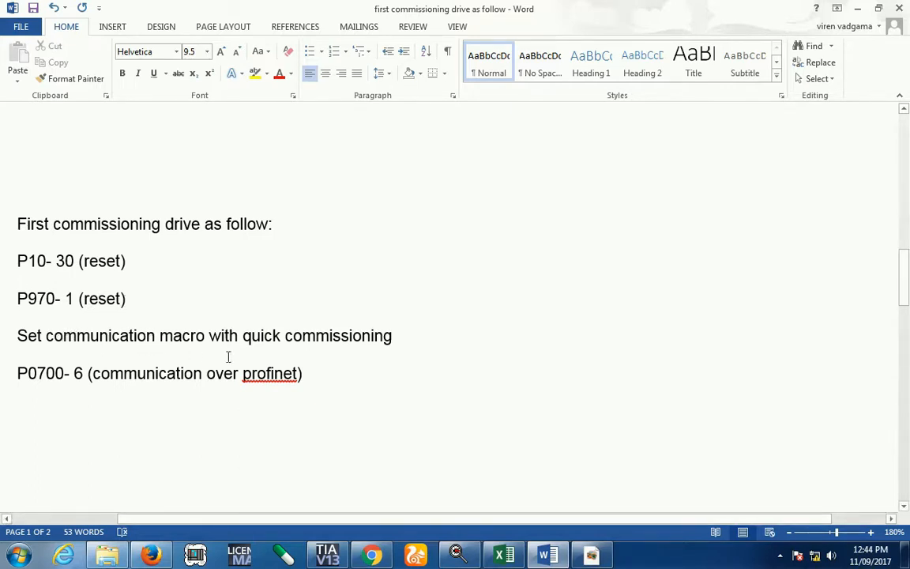
mouse_move(412, 354)
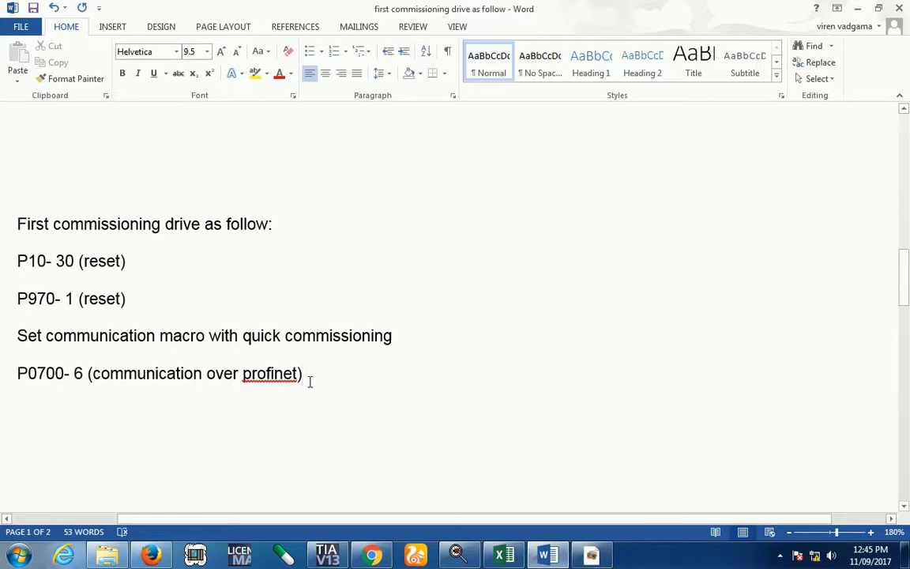
mouse_move(155, 316)
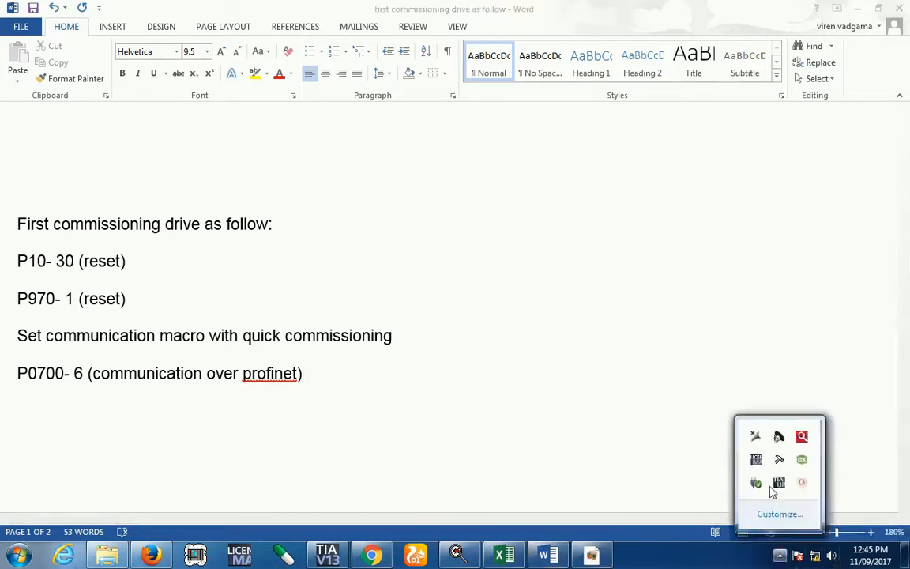
click(325, 554)
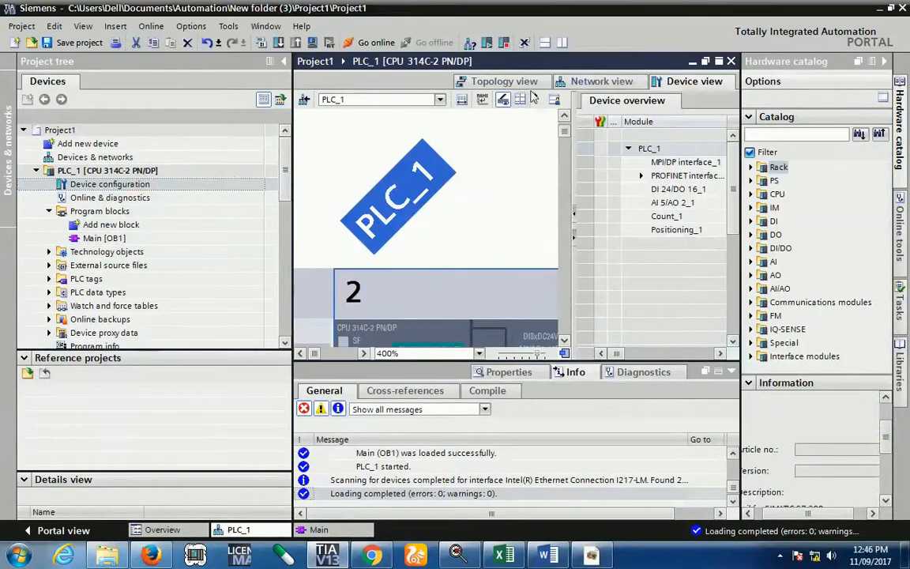
- In Network view, browse Other field devices > PROFINET IO > Drives to SINAMICS G120 CU250S-2 PN Vector V4.7
click(601, 81)
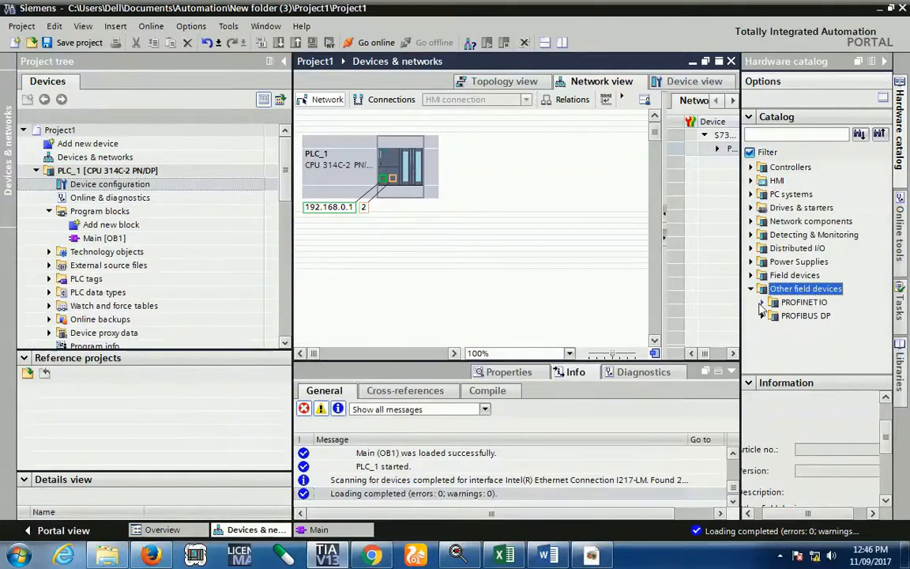
click(773, 302)
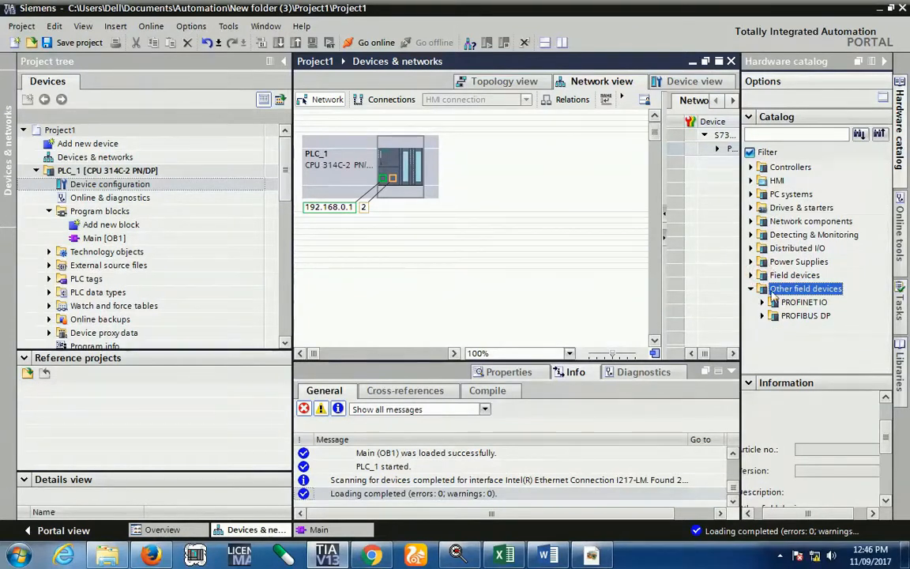
click(761, 288)
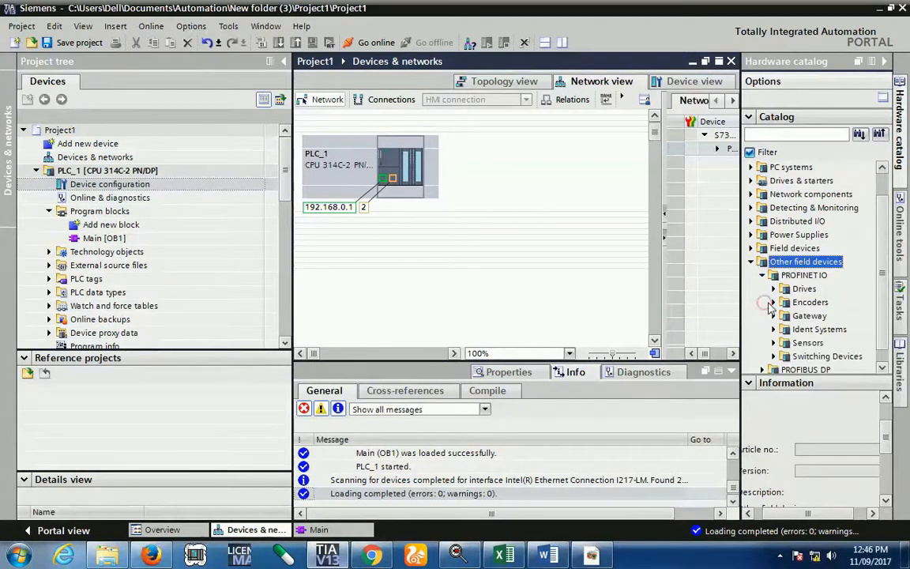
click(775, 288)
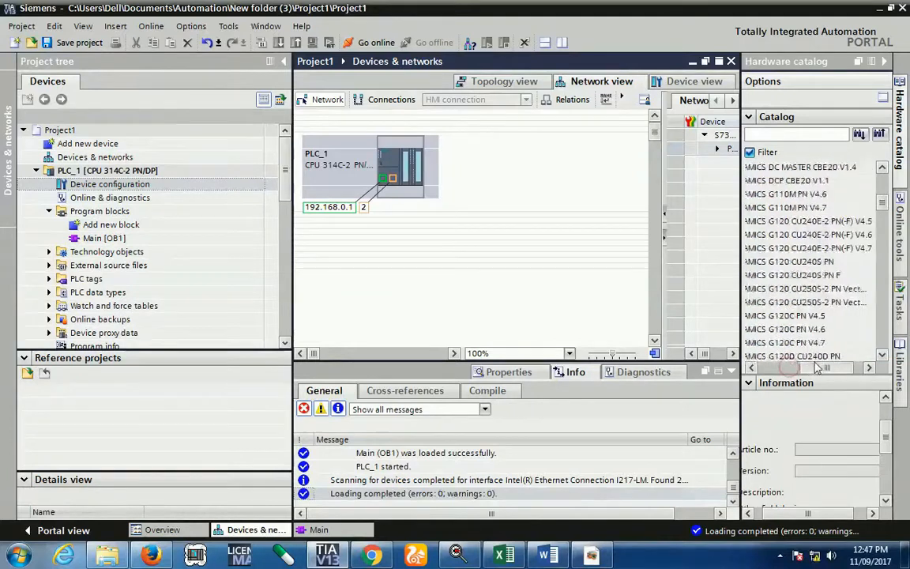
click(805, 302)
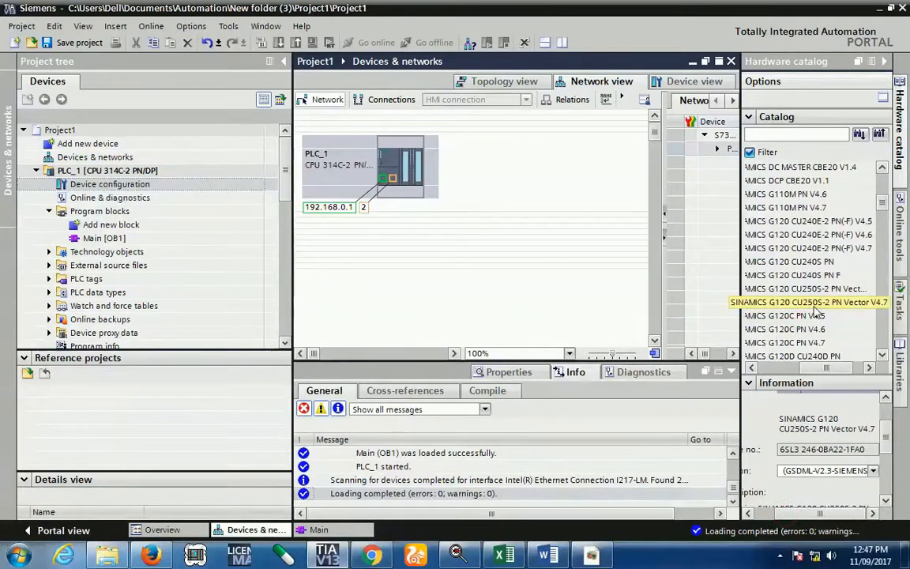
- Place the SINAMICS G120 CU250S-2 PN Vector V4.7 onto the network
click(806, 301)
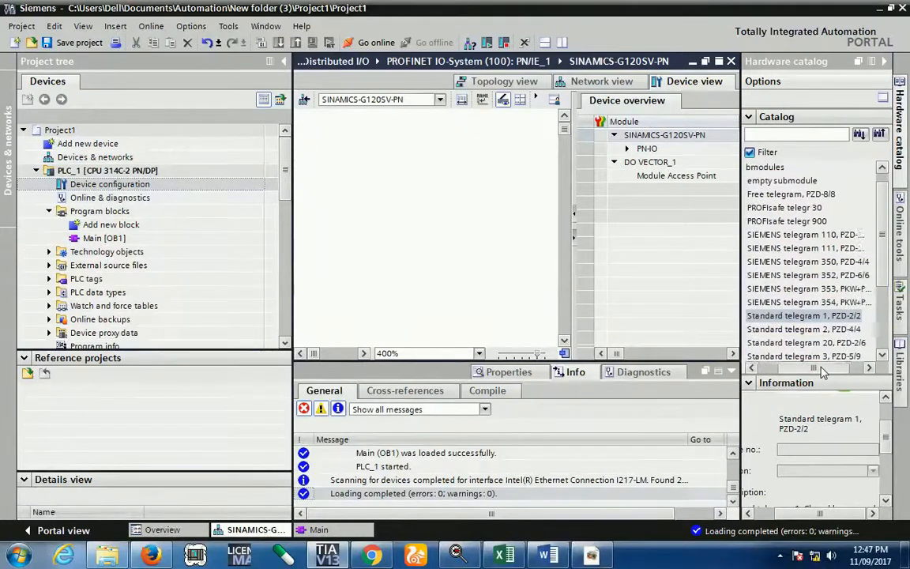
- Insert Standard telegram 1, PZD-2/2 into the drive's slot 13, giving I/Q addresses 50..53
click(804, 315)
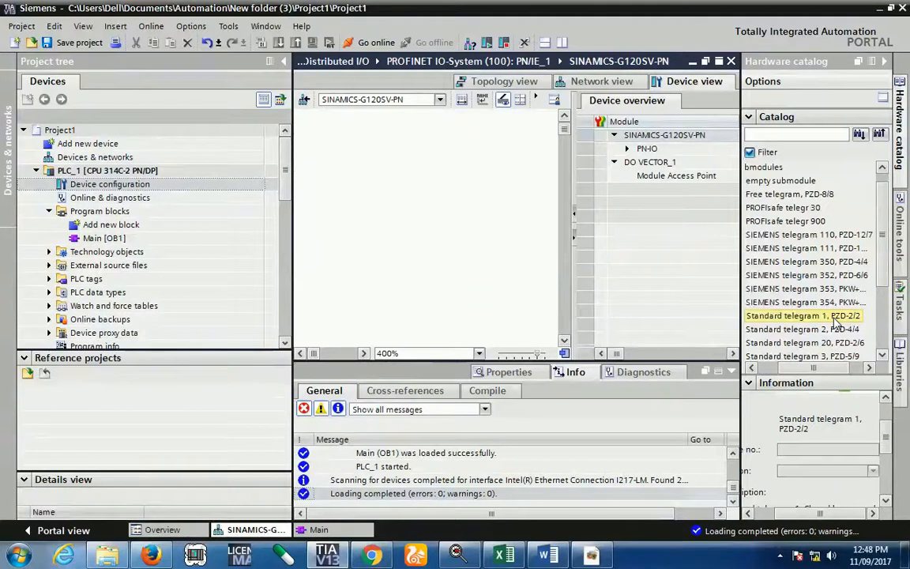
click(805, 289)
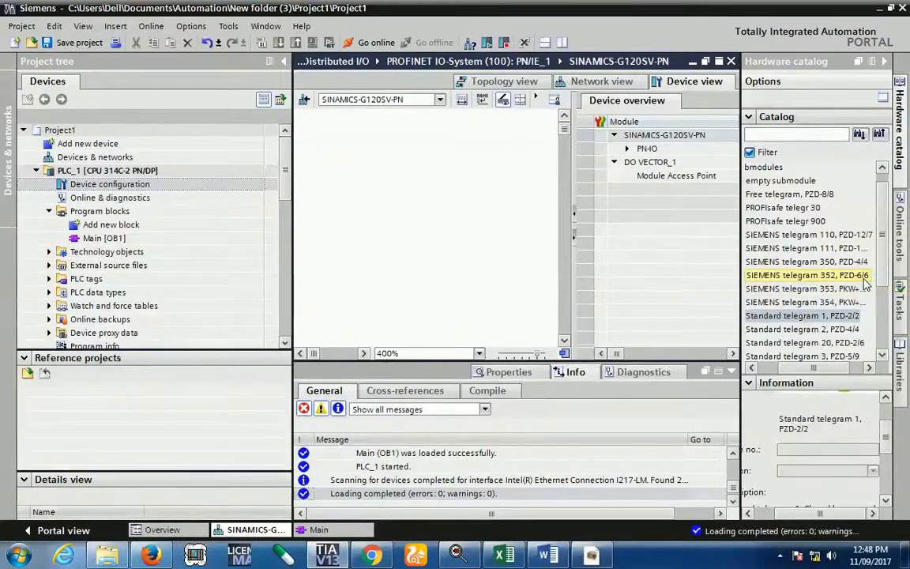
click(806, 235)
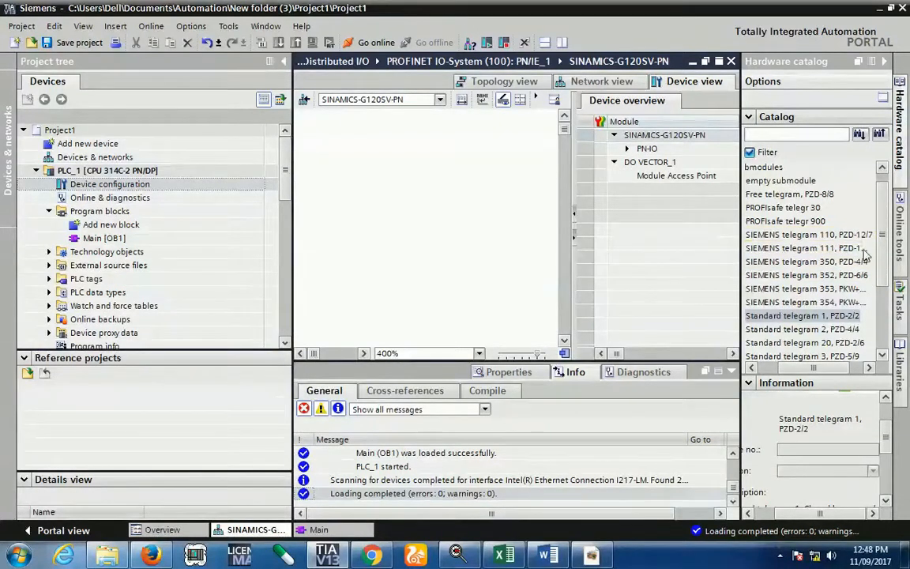
click(802, 315)
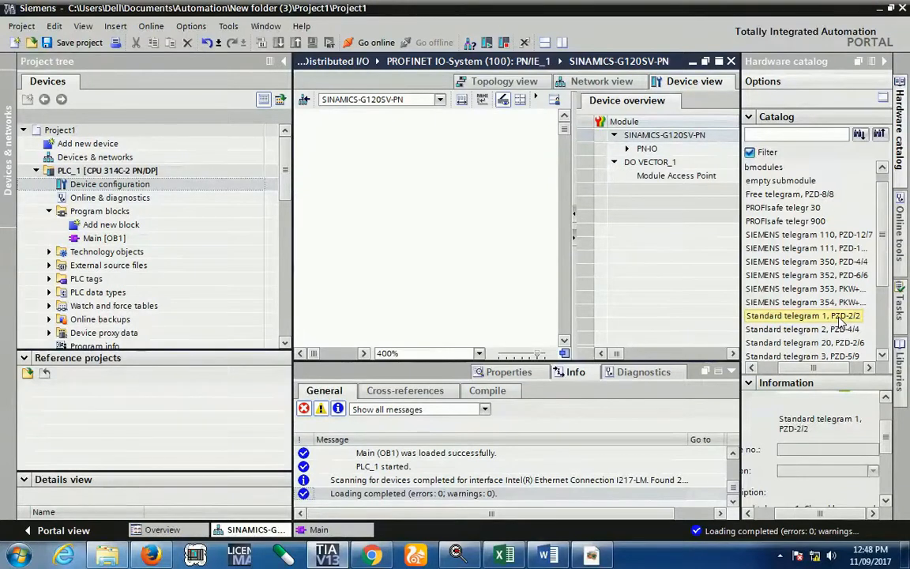
click(803, 315)
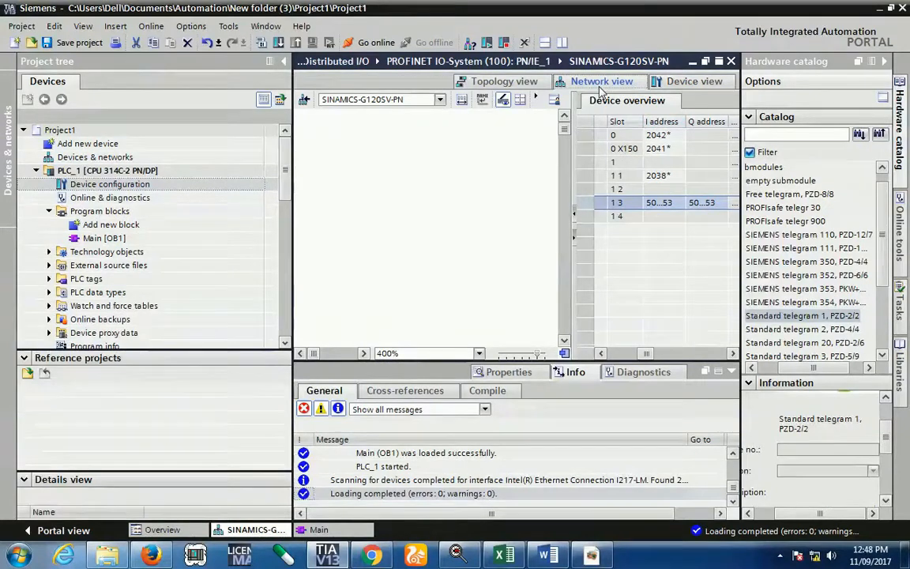
- Return to Network view and scroll the project tree down to Online access
click(601, 81)
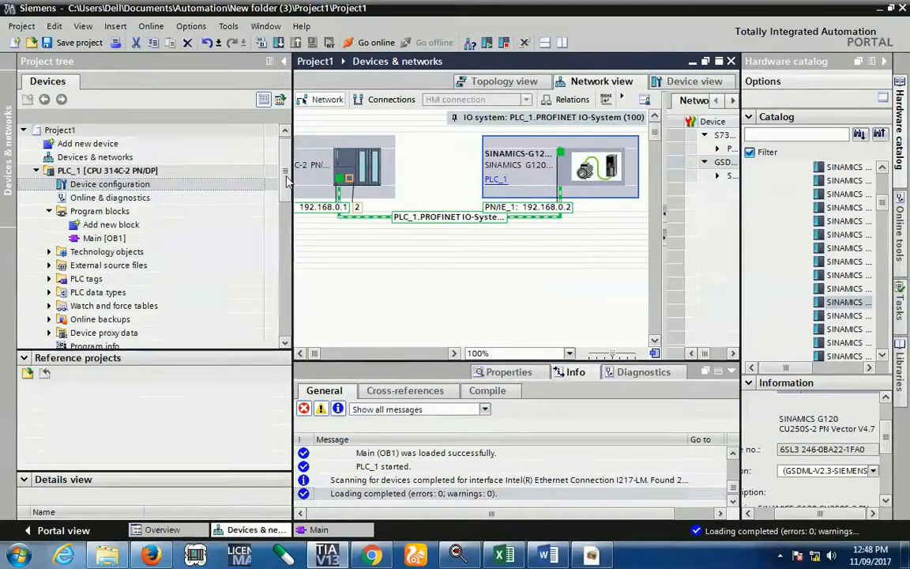
scroll(down, 3)
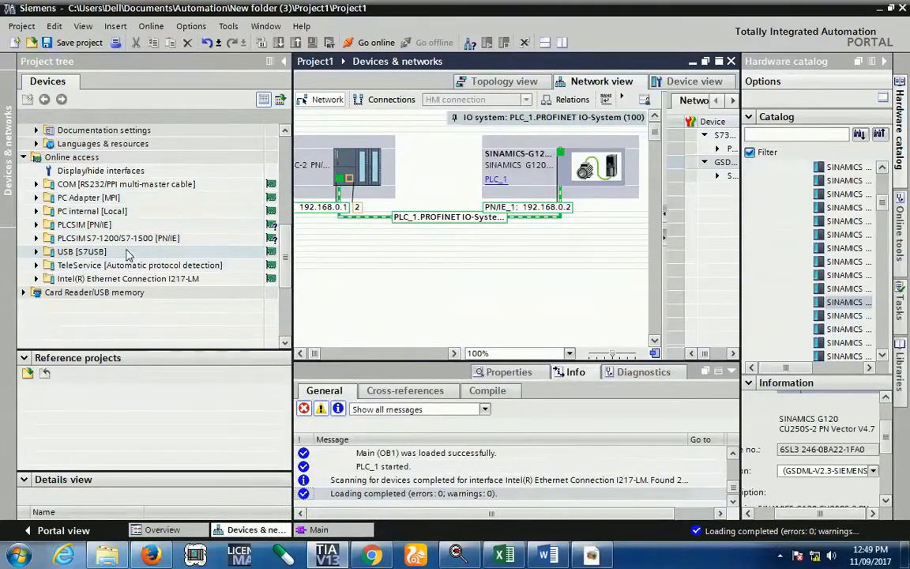
- Search accessible devices, finding plc_1 at 192.168.0.1 and drive1 at 192.168.0.2, and expand drive1
scroll(up, 3)
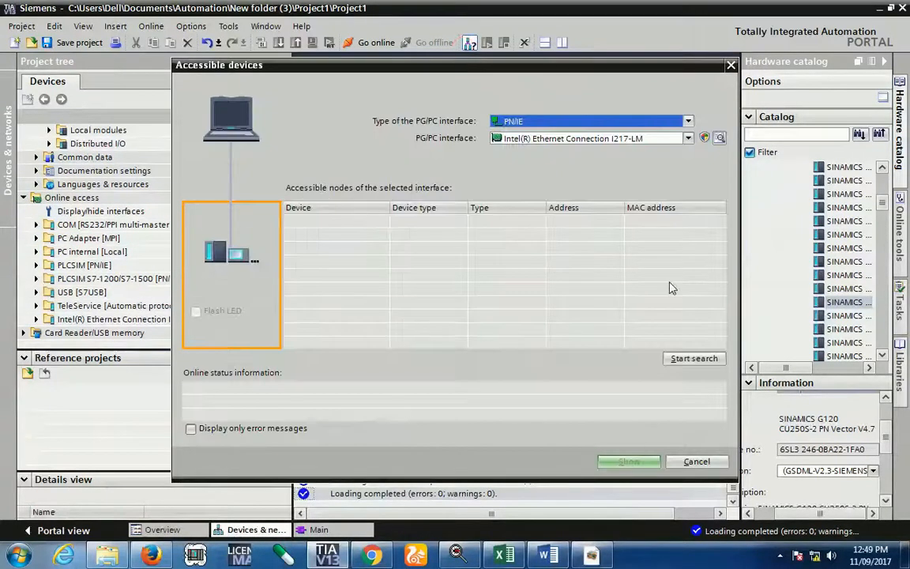
click(693, 358)
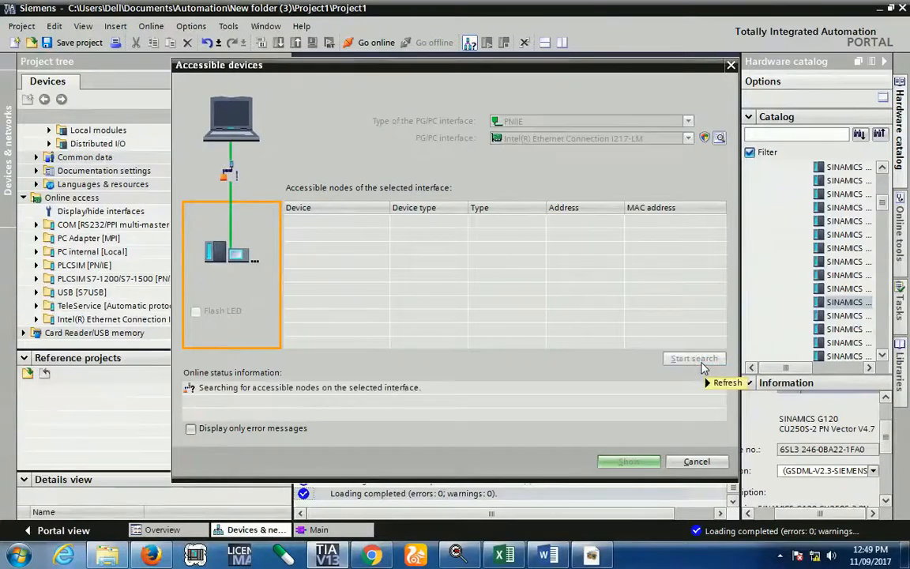
mouse_move(727, 382)
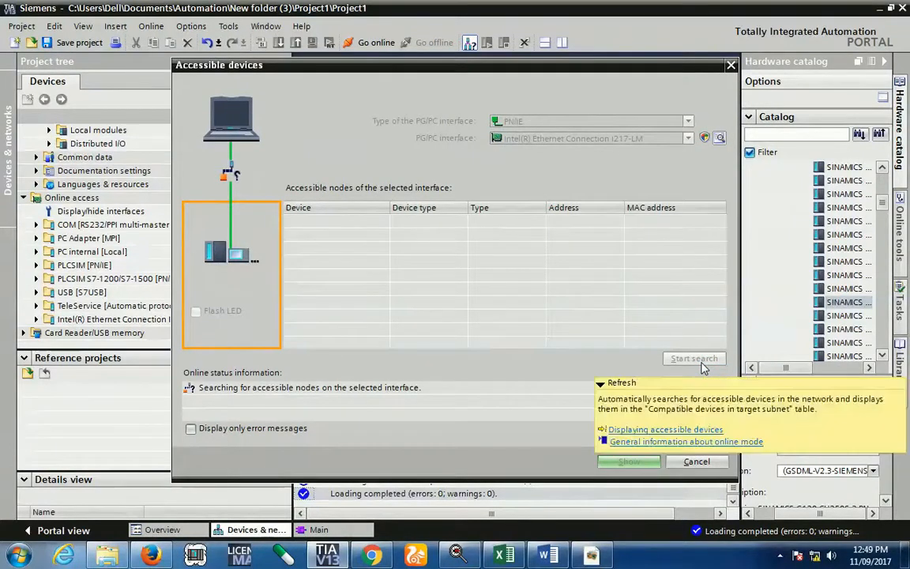
click(693, 358)
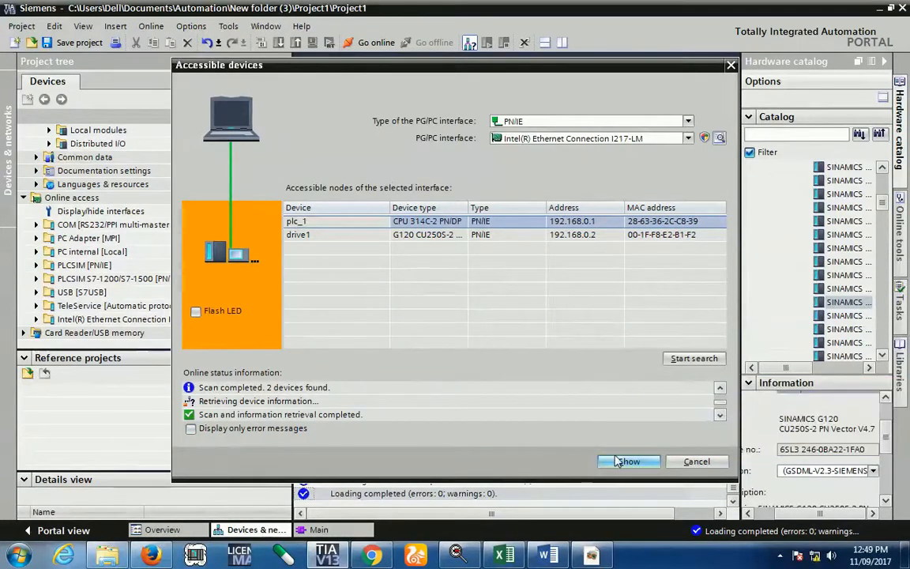
click(628, 461)
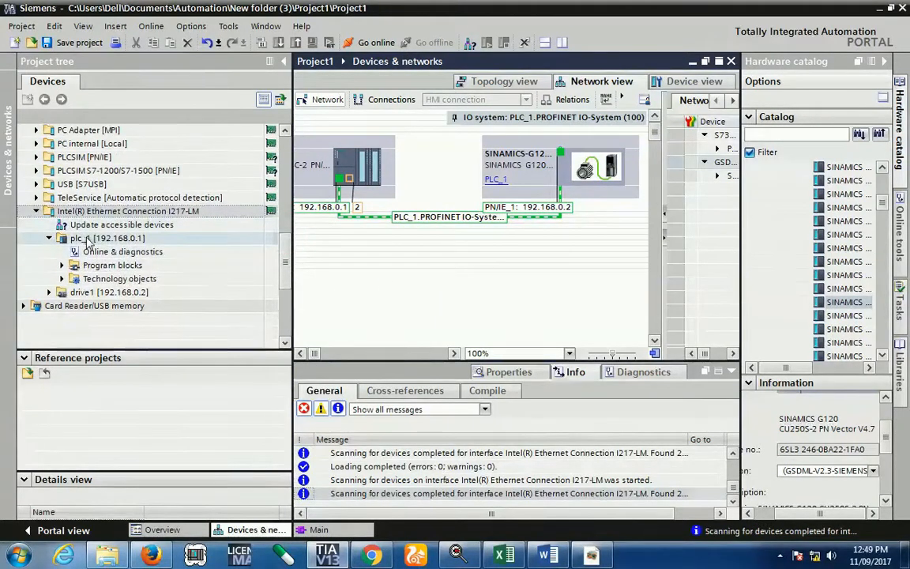
click(109, 292)
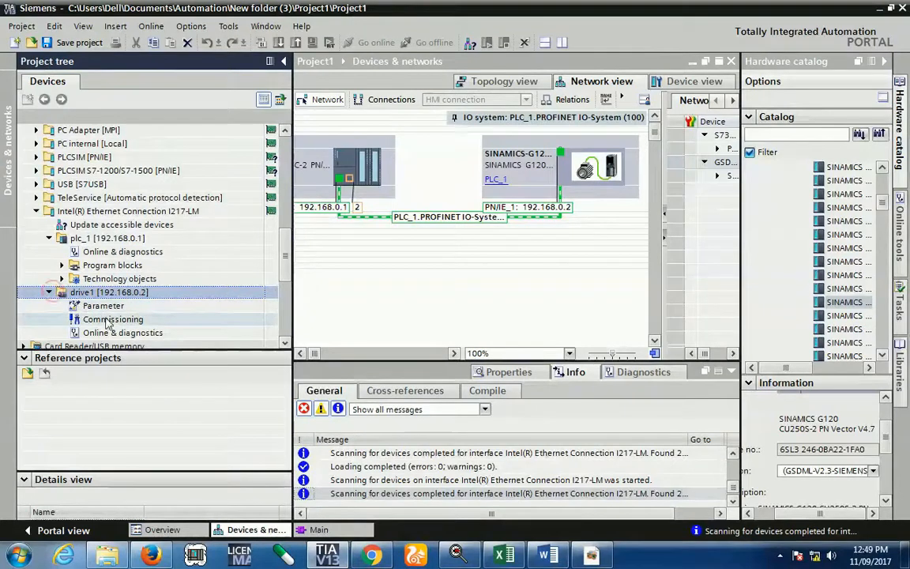
- Open drive1's Online & diagnostics and go to Functions > Assign name
click(123, 332)
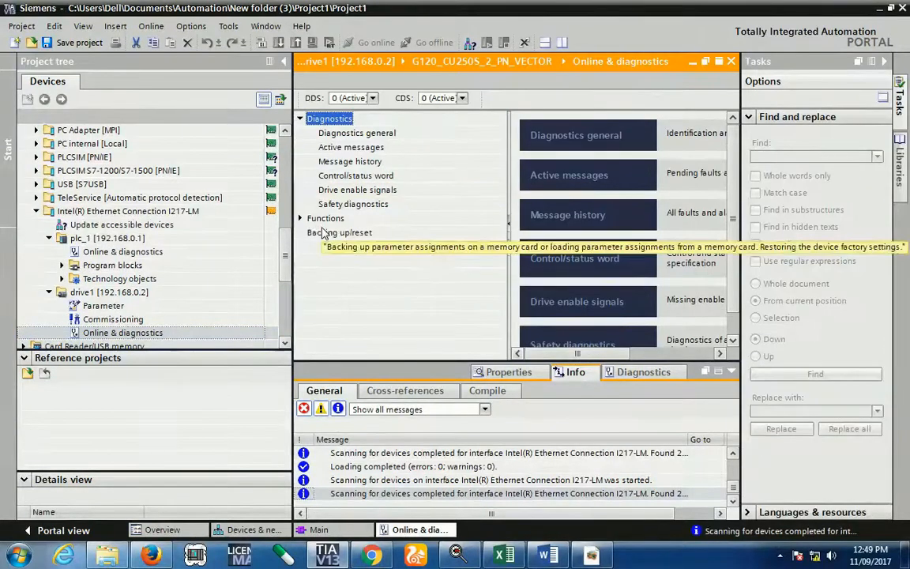
mouse_move(307, 232)
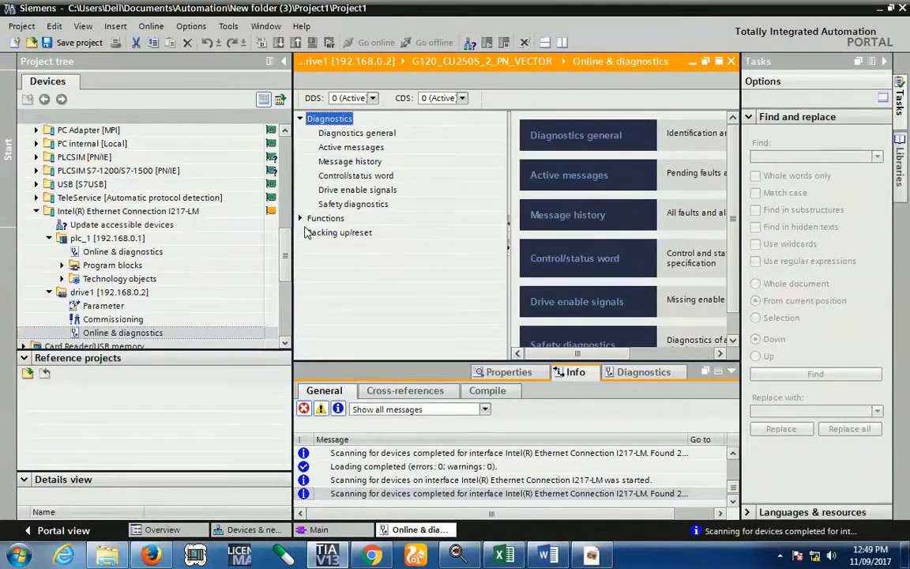
click(301, 218)
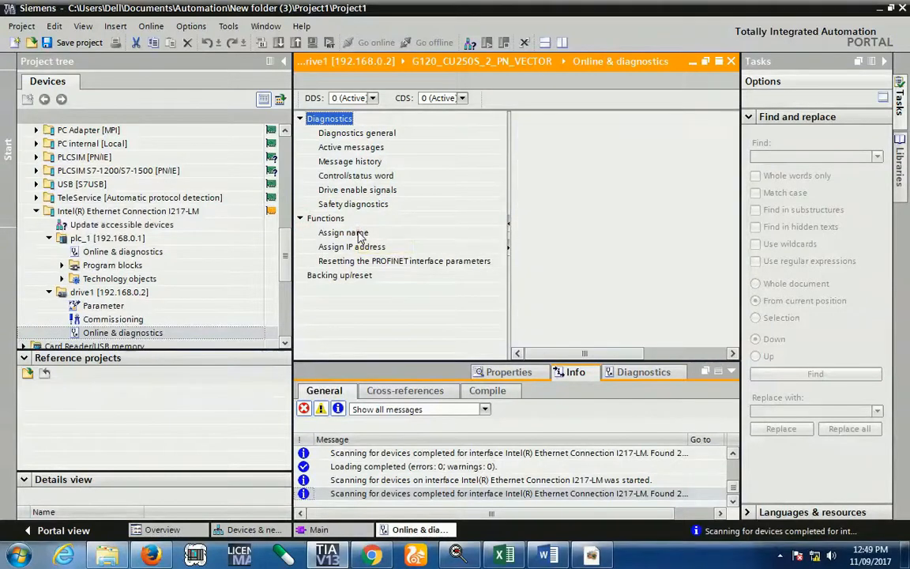
click(343, 231)
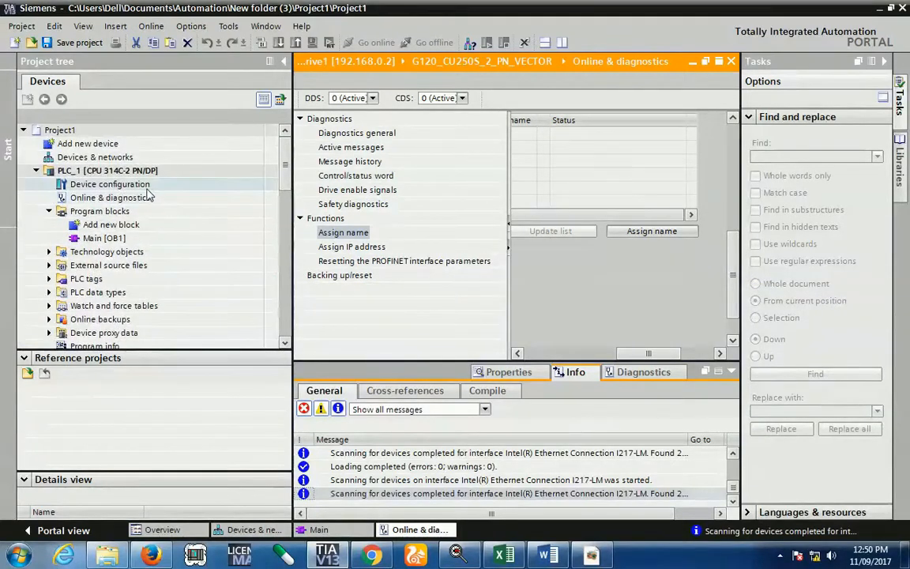
- Rename SINAMICS-G120SV-PN to drive1 in Device configuration and return to Network view
click(110, 183)
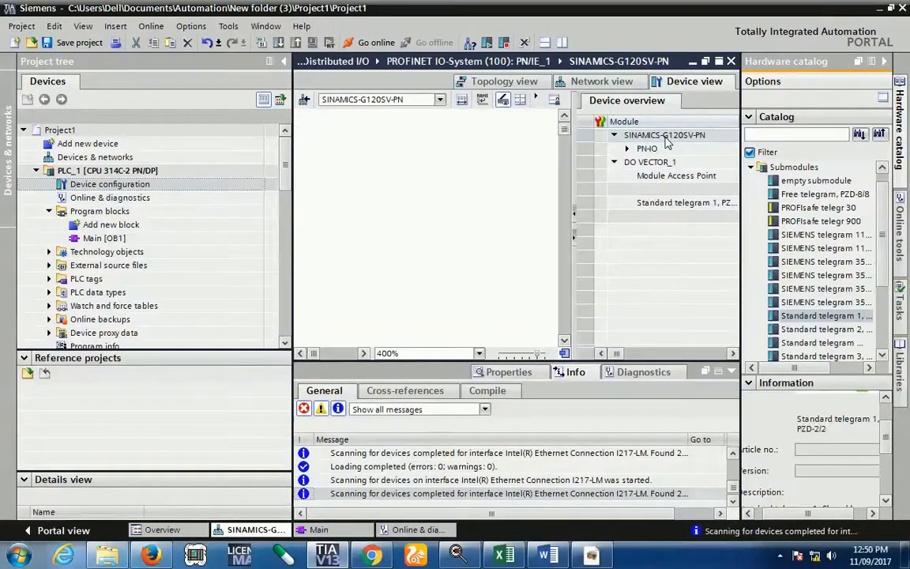
click(664, 134)
text(drive1)
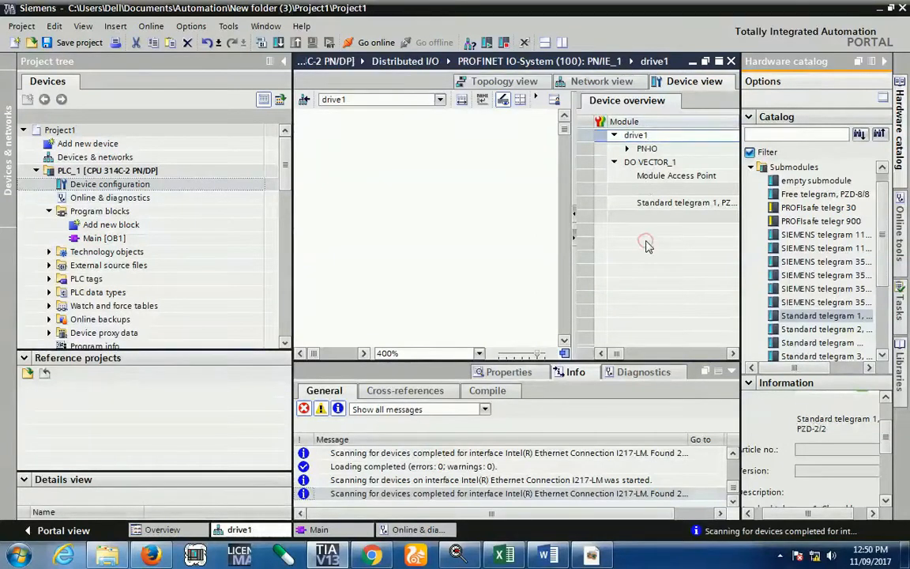
click(602, 82)
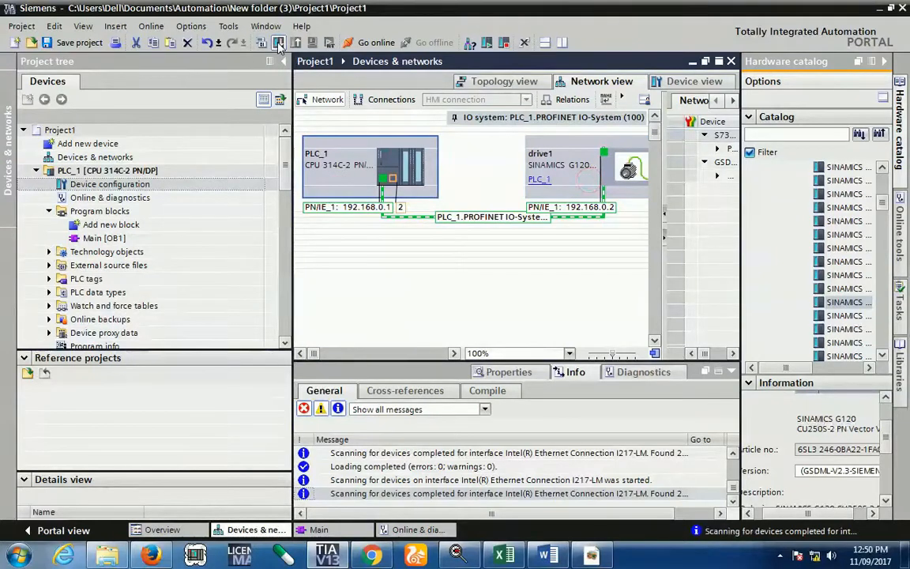
- Download the hardware configuration to plc_1 at 192.168.0.1 and start all modules
click(279, 43)
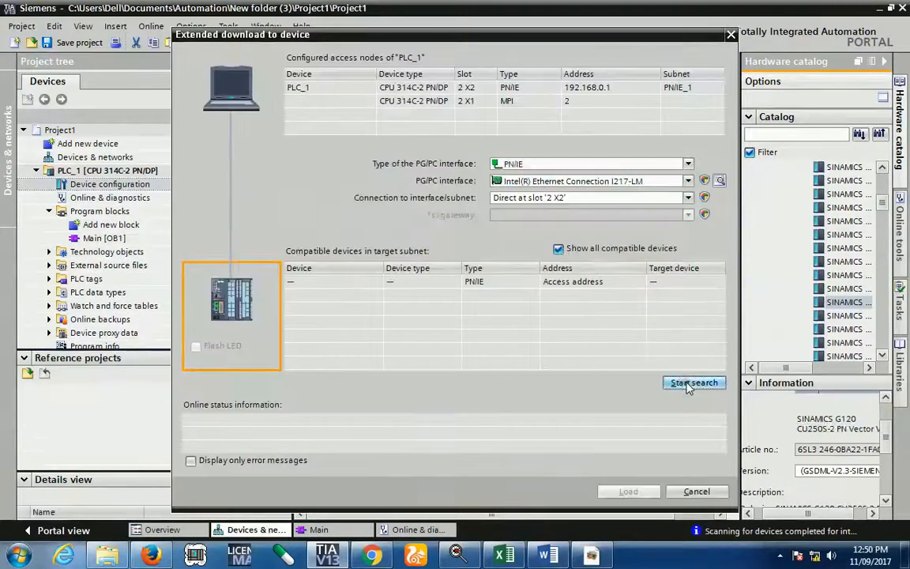
click(694, 383)
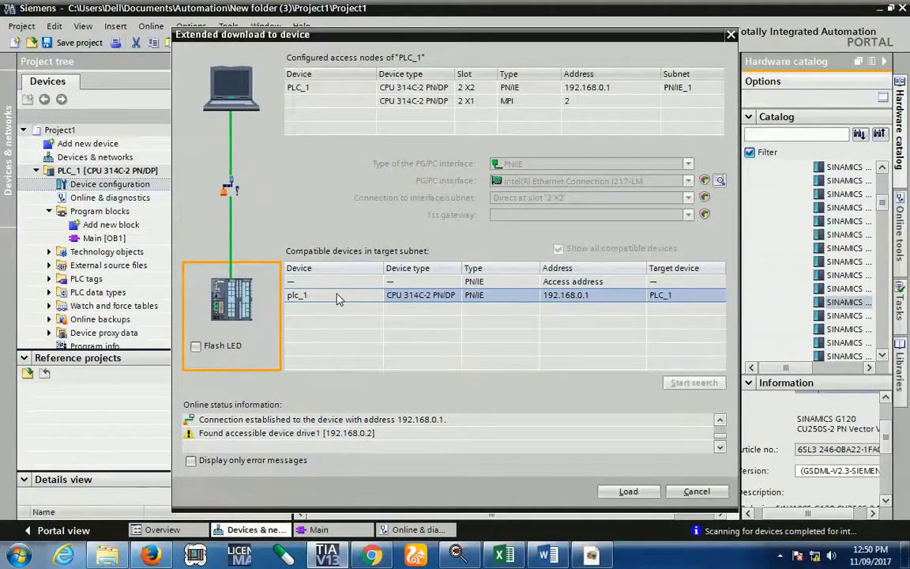
click(628, 490)
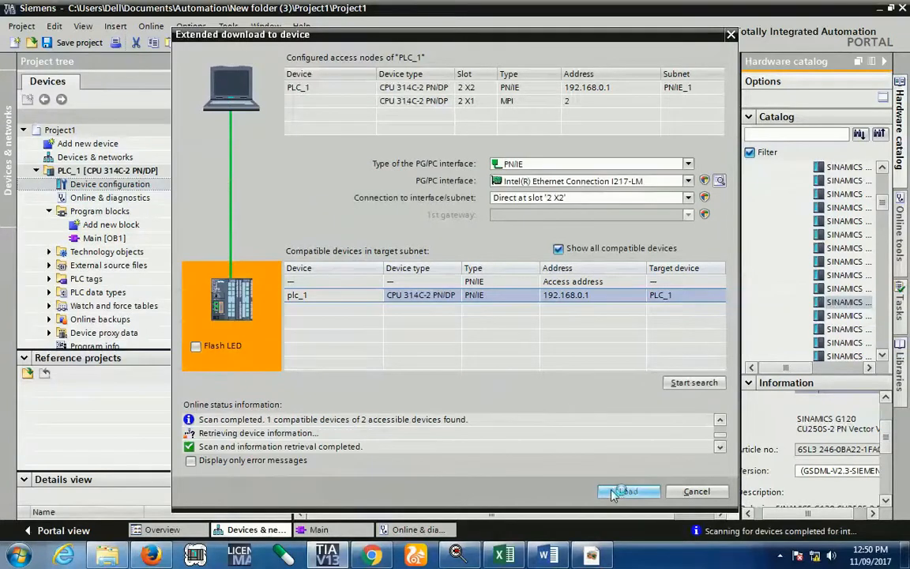
click(629, 490)
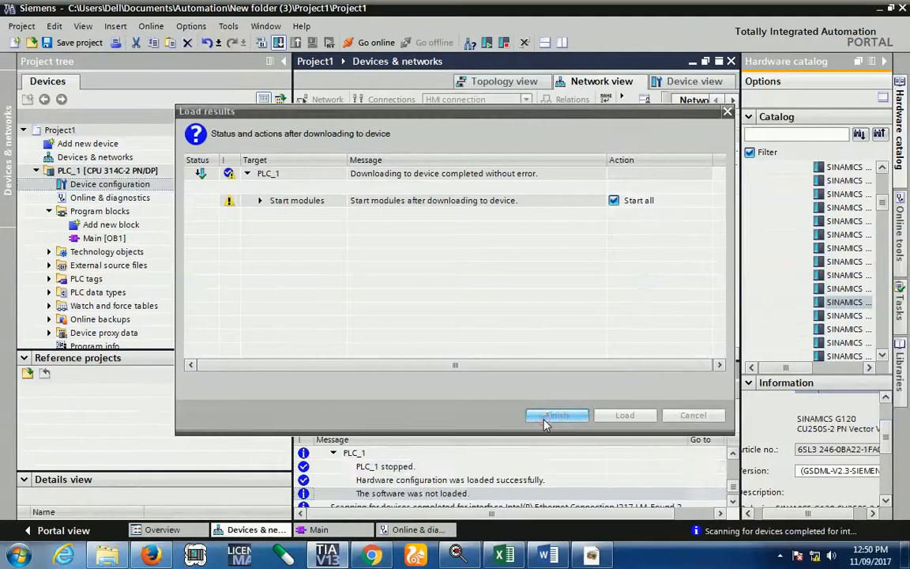
click(556, 414)
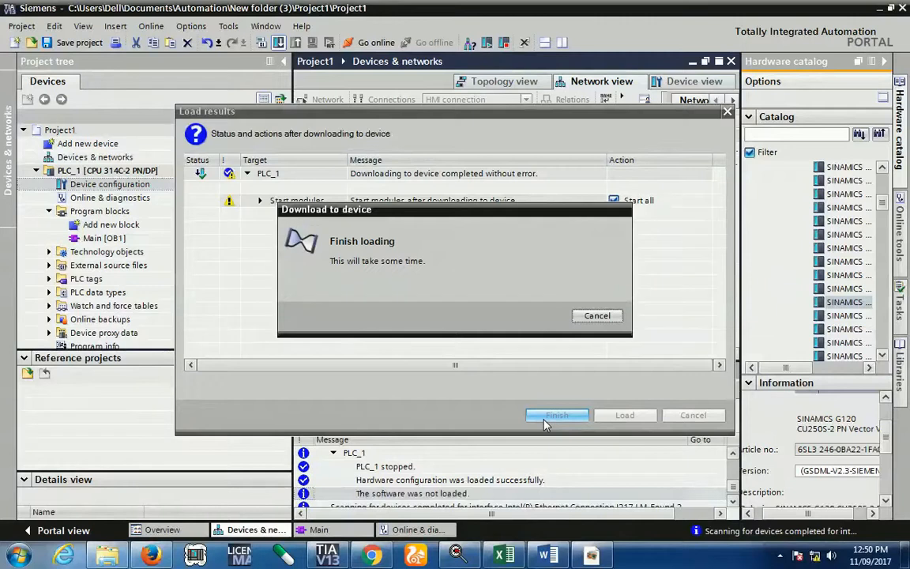
click(557, 414)
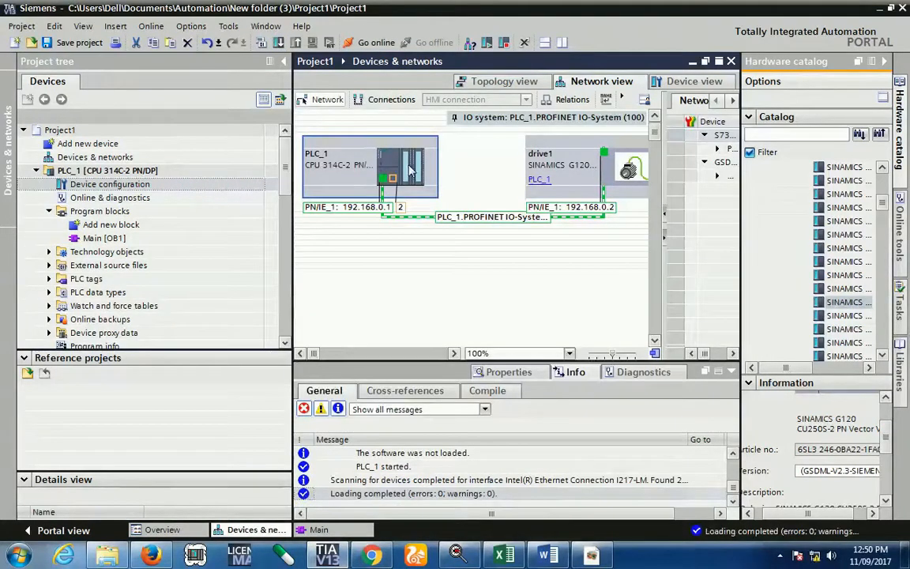
- Go online with PLC_1, open Main [OB1] in the ladder editor, then switch to the Excel control-word sheet
click(370, 42)
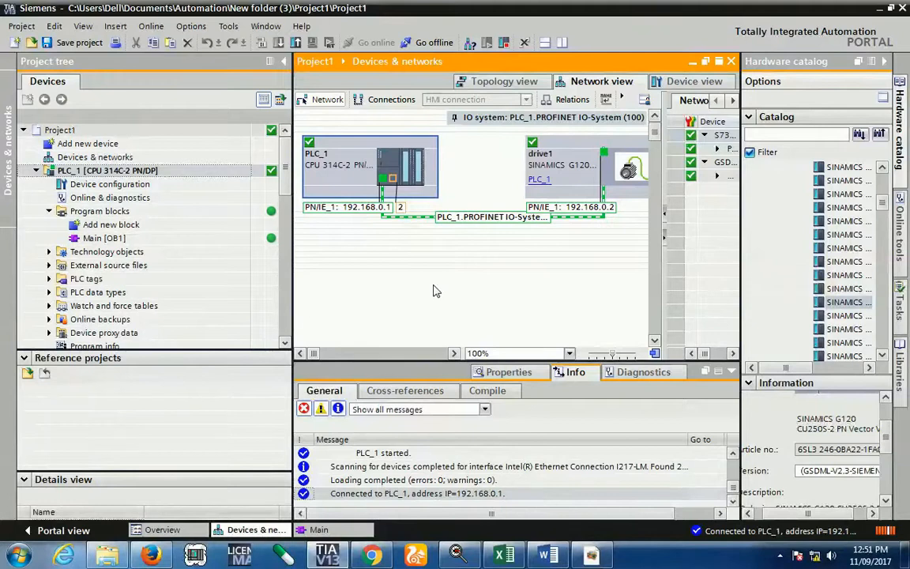
click(111, 224)
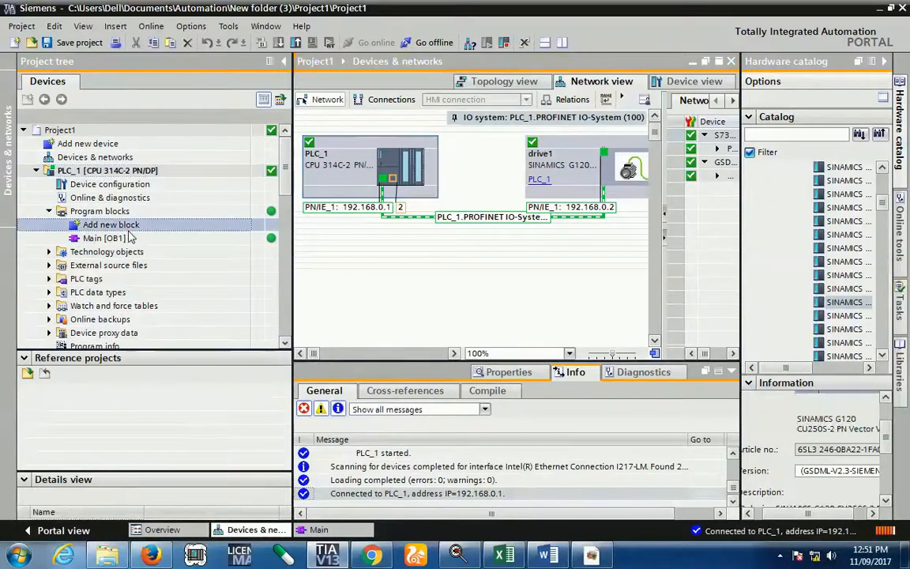
double_click(103, 238)
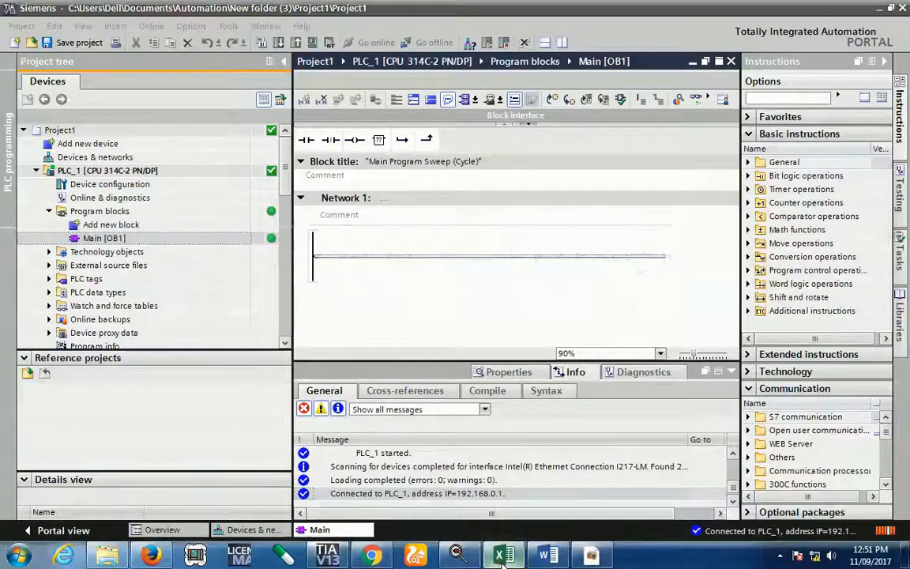
click(502, 553)
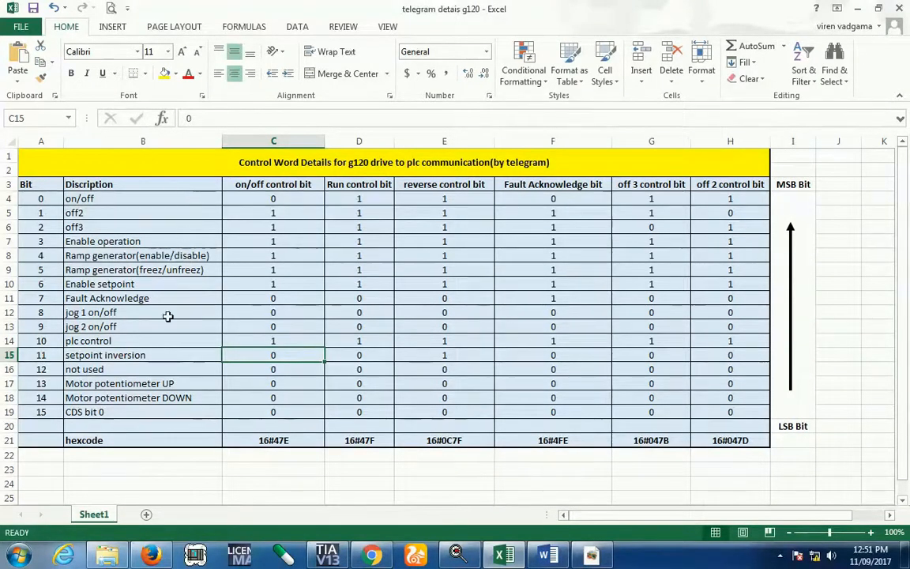
- Inspect the on/off control bits, Run column and reverse hex code 16#0C7F in Excel
click(273, 411)
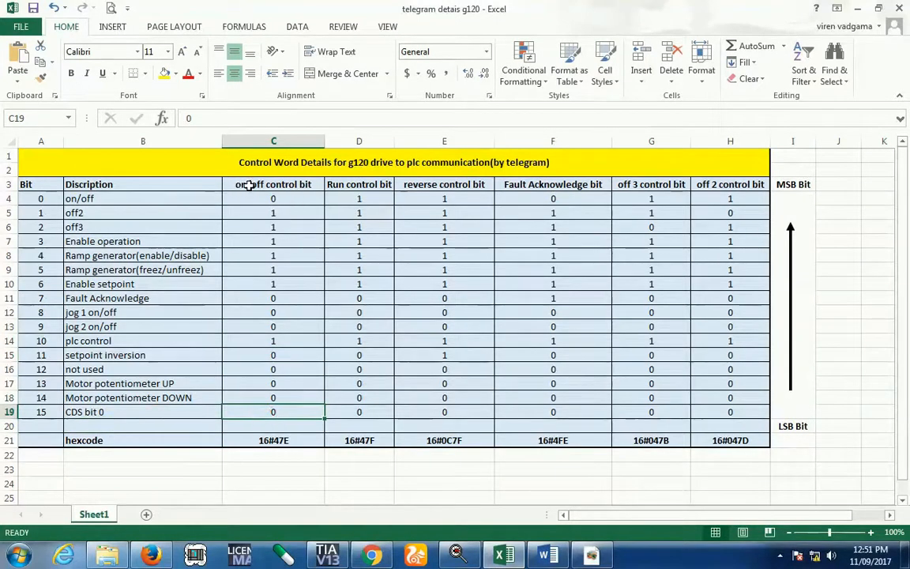
click(358, 184)
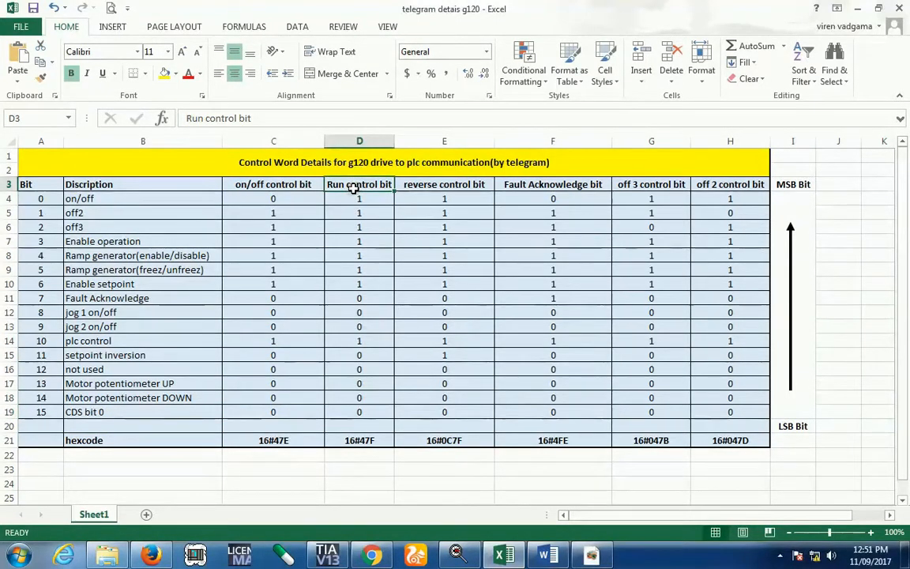
mouse_move(379, 188)
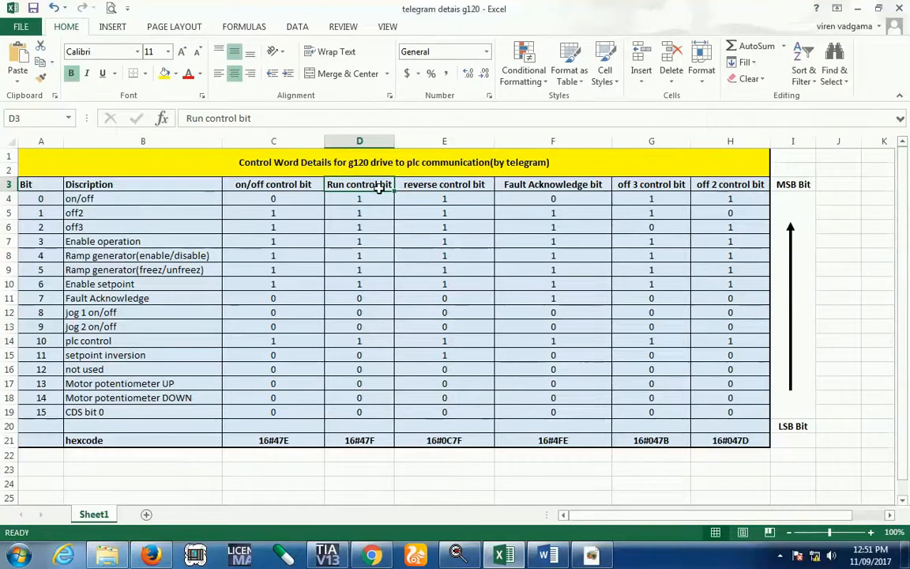
mouse_move(426, 419)
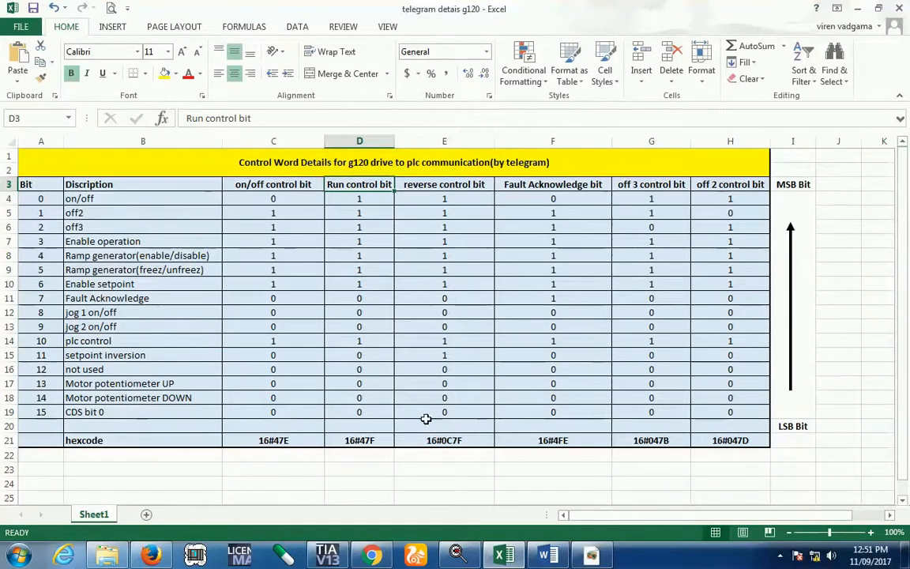
click(444, 440)
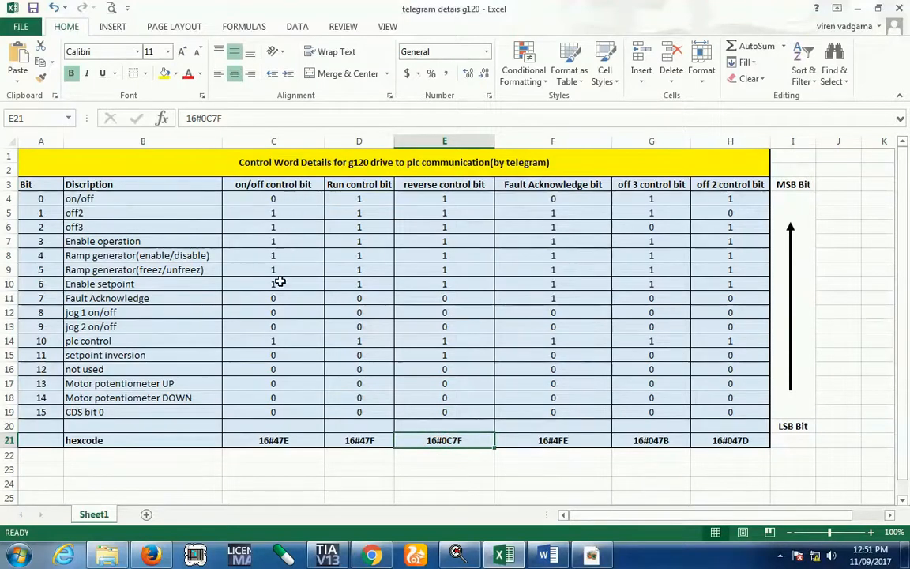
click(273, 412)
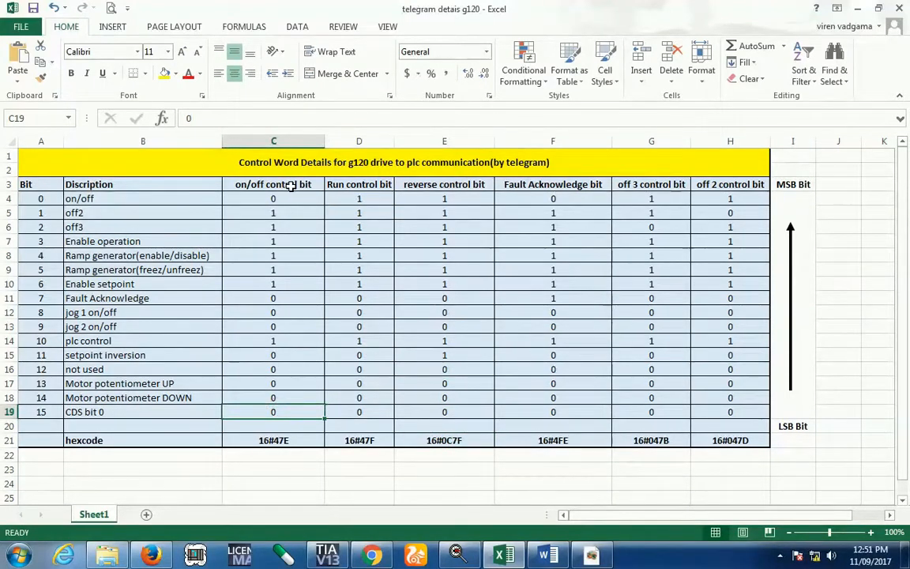
click(793, 425)
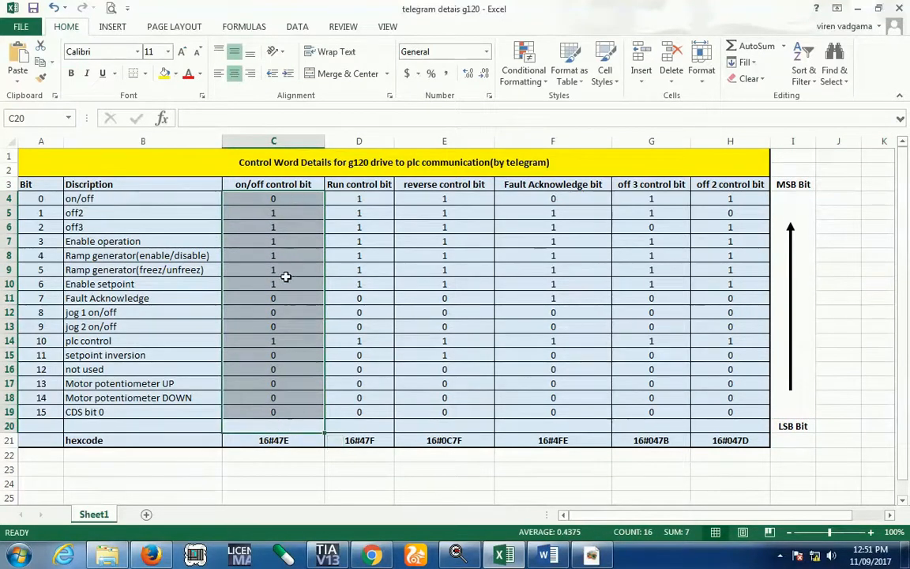
click(273, 454)
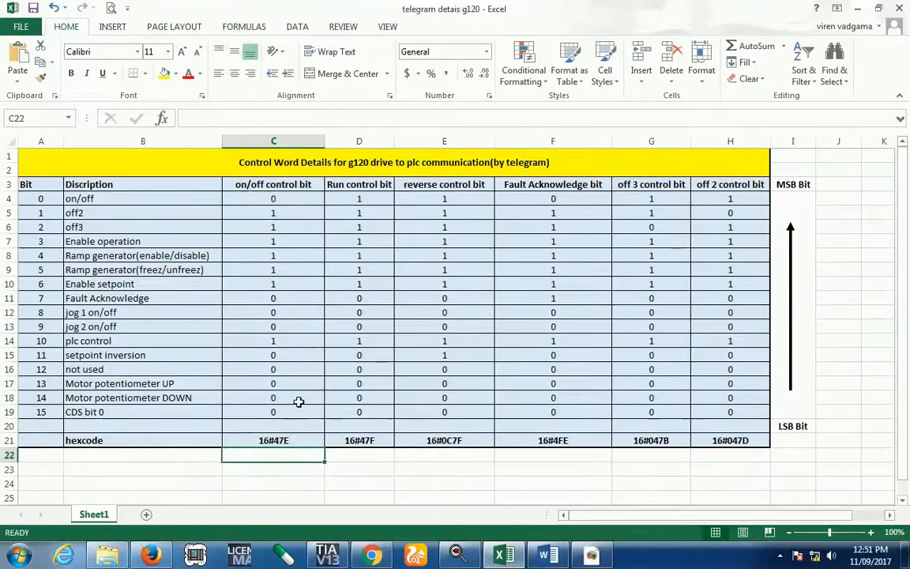
click(273, 411)
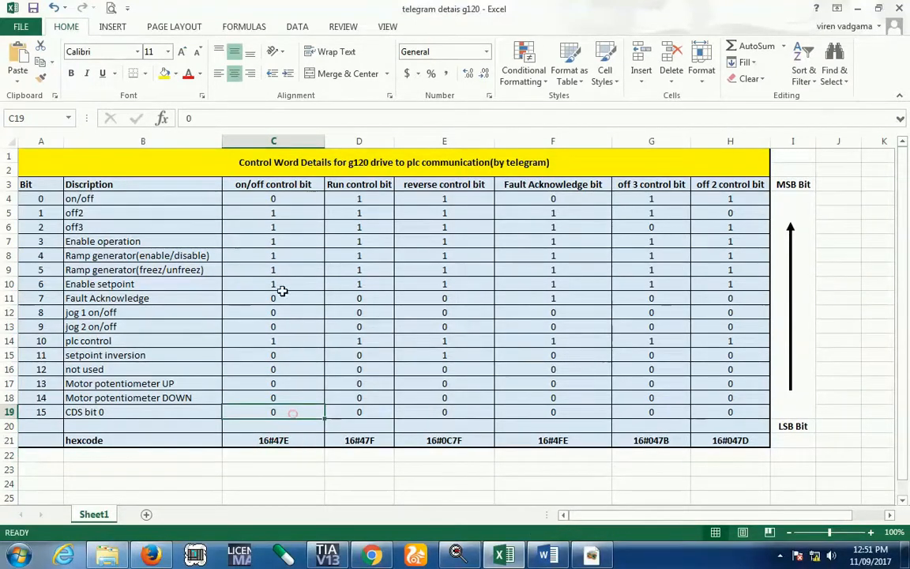
mouse_move(300, 442)
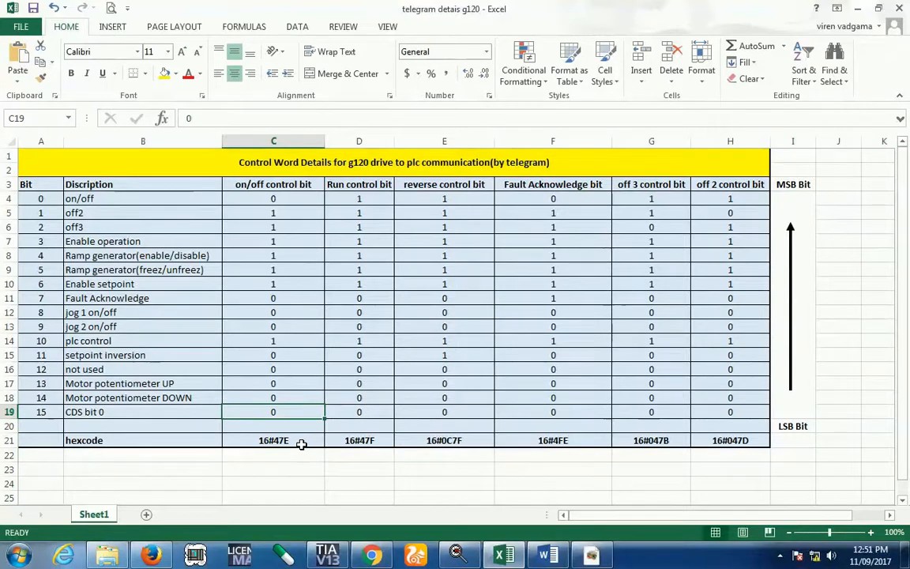
click(273, 469)
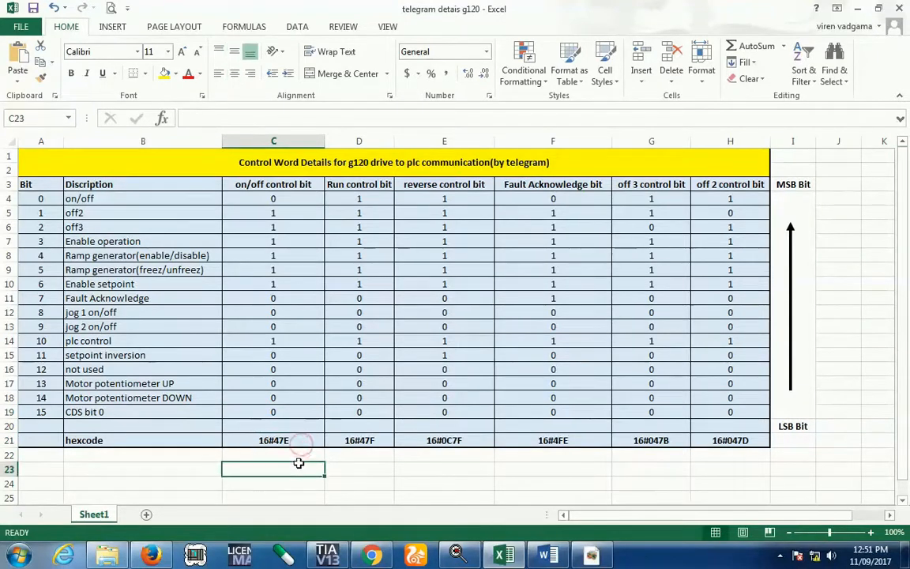
mouse_move(299, 463)
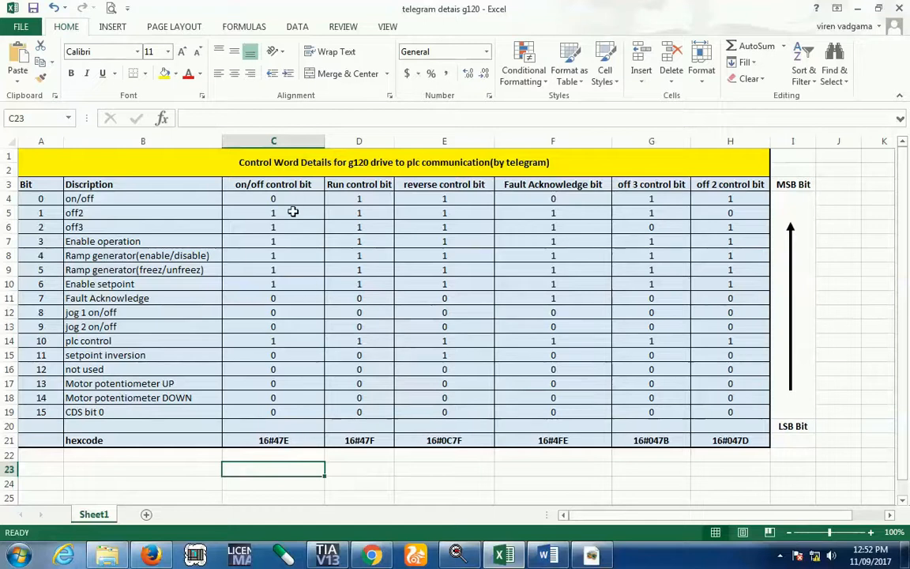
mouse_move(305, 440)
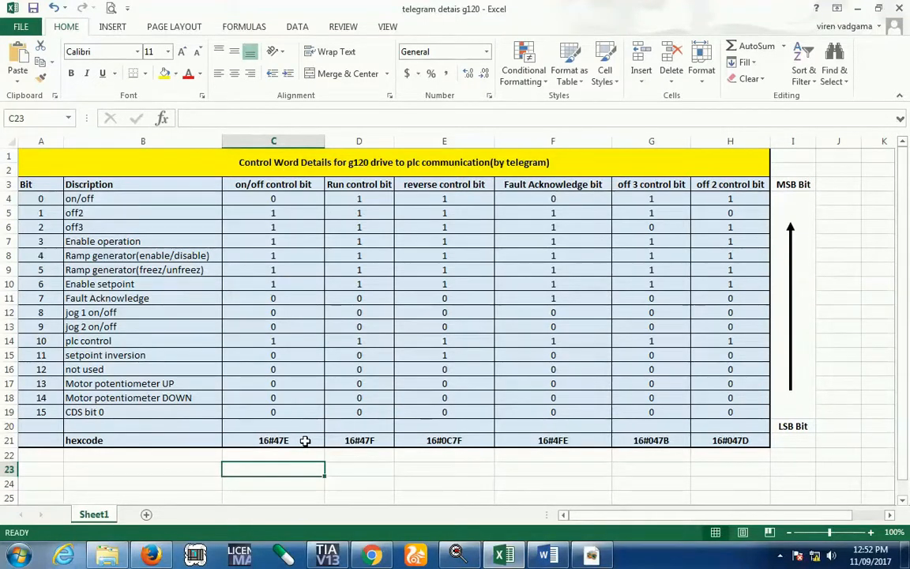
mouse_move(384, 440)
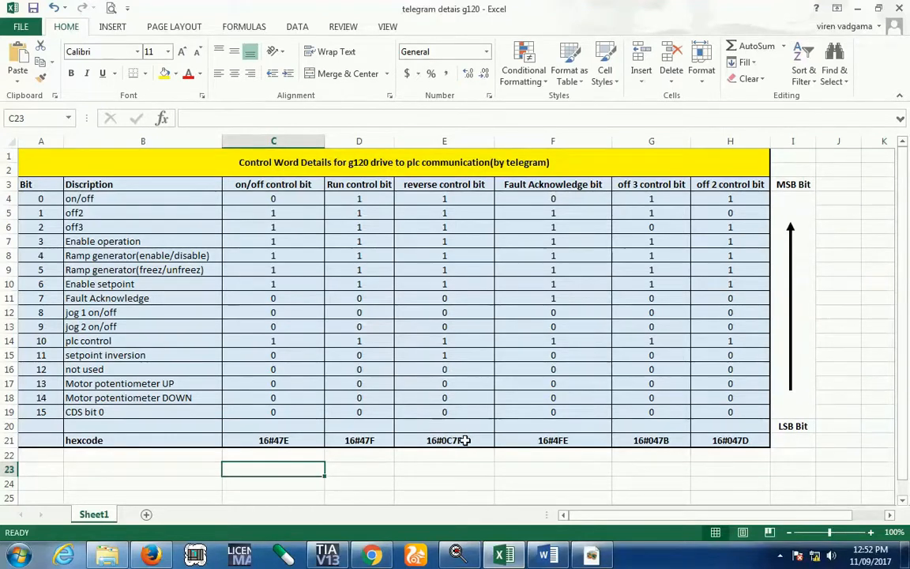
mouse_move(440, 298)
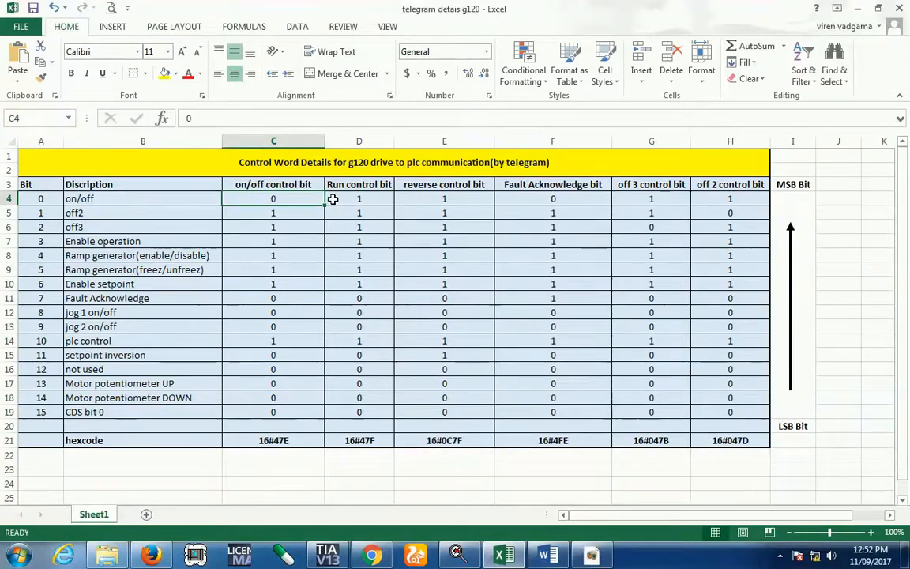
- Check Run and reverse bit 0, setpoint inversion, and on/off code 16#47E, then return to TIA Portal
click(358, 198)
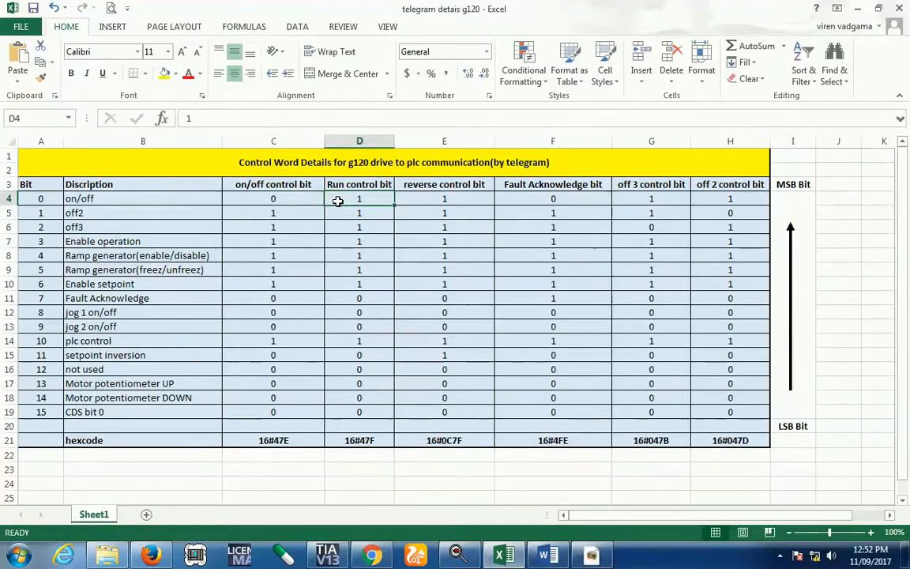
click(444, 198)
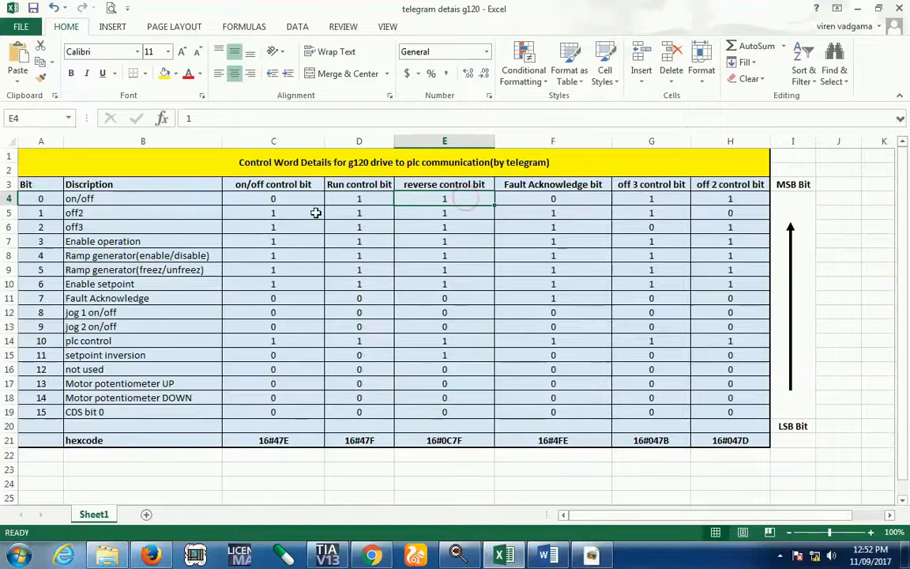
mouse_move(123, 340)
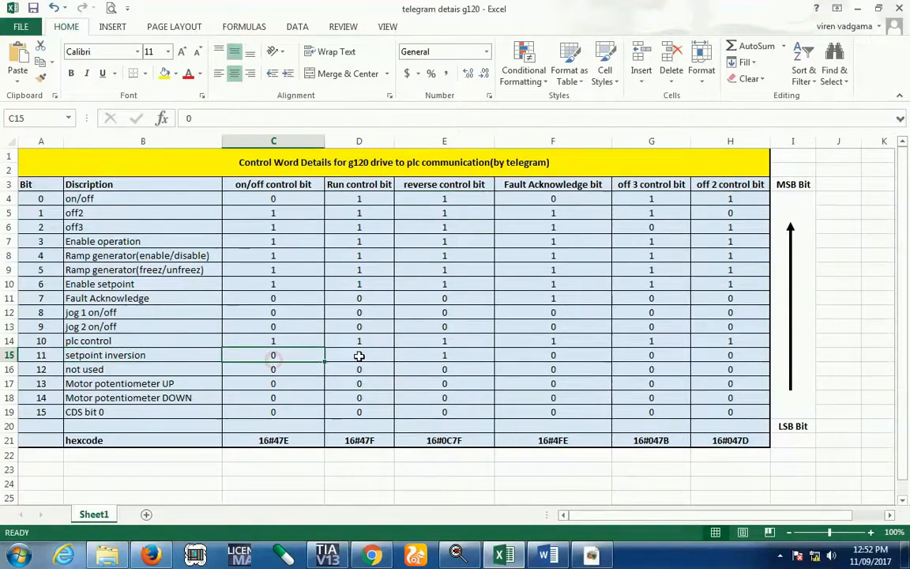
click(358, 355)
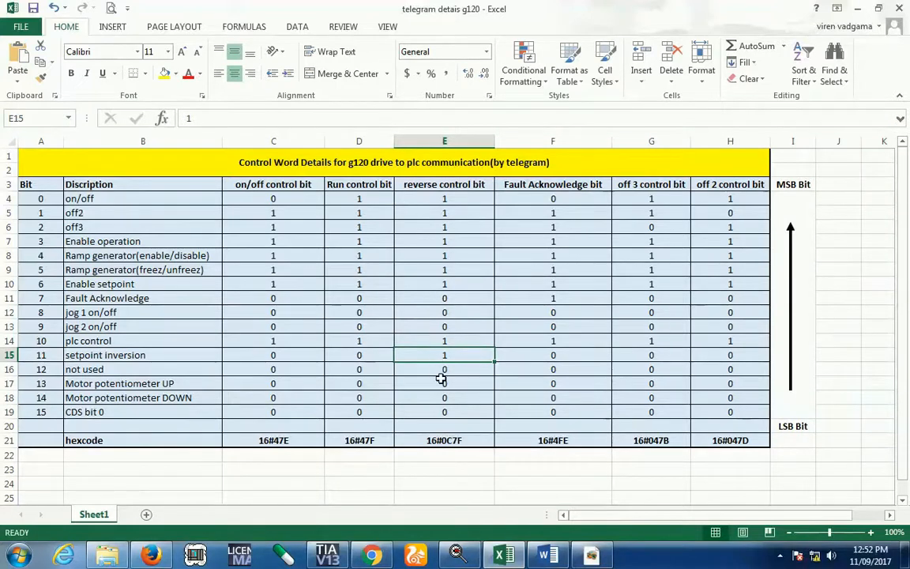
mouse_move(605, 428)
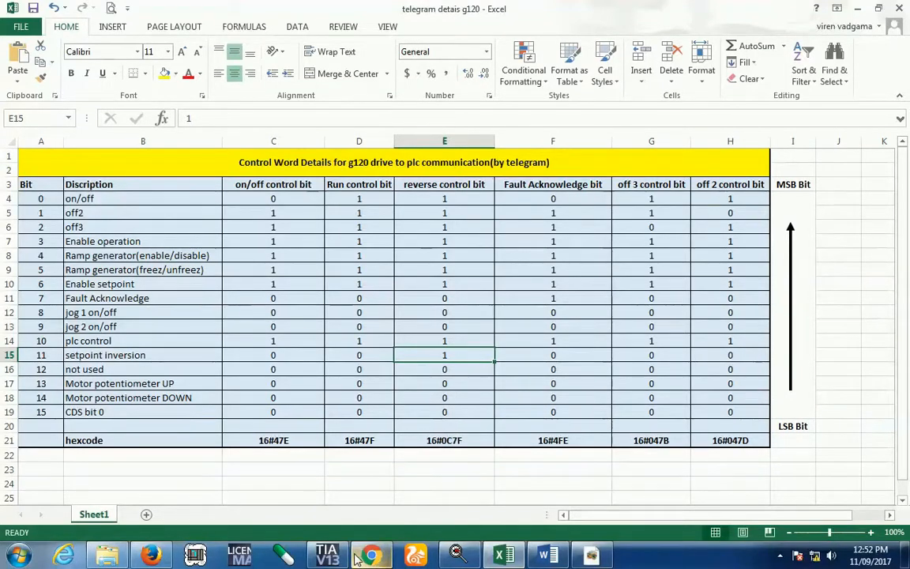
click(274, 440)
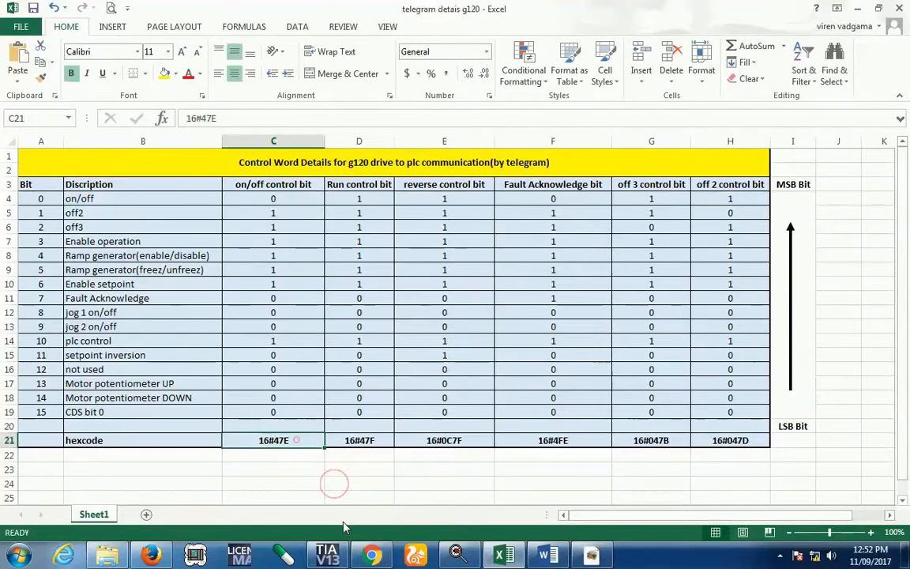
click(326, 553)
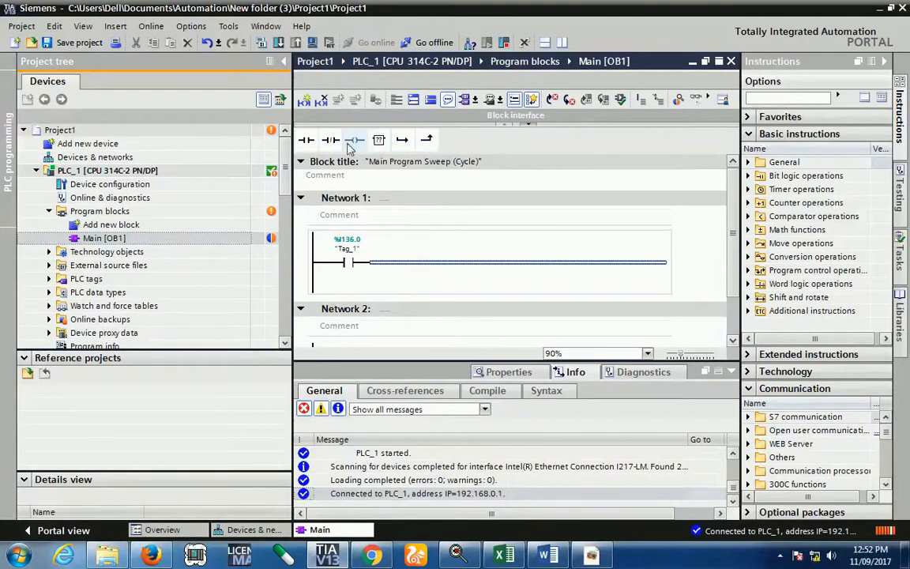
- Complete network 1's MOVE to send 16#047E into %QW50
click(355, 140)
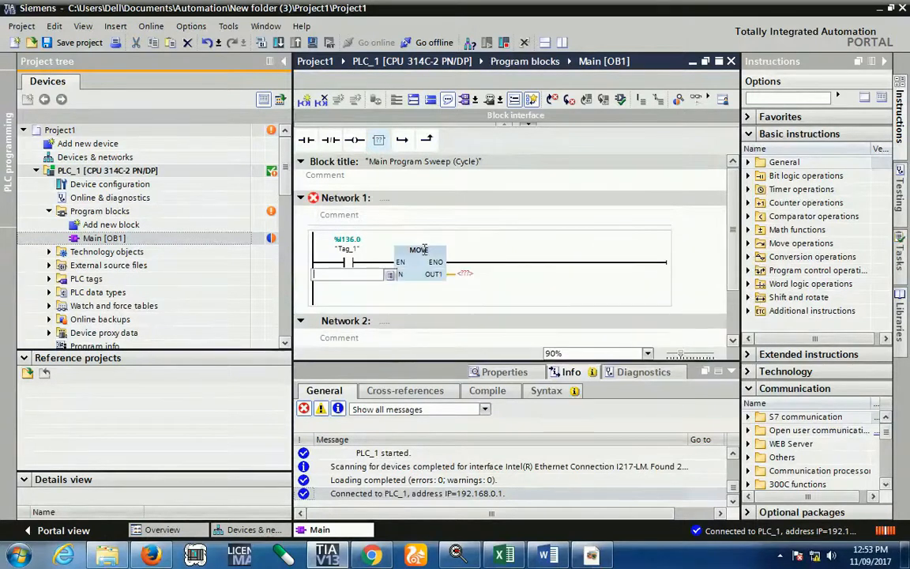
text(16#047E)
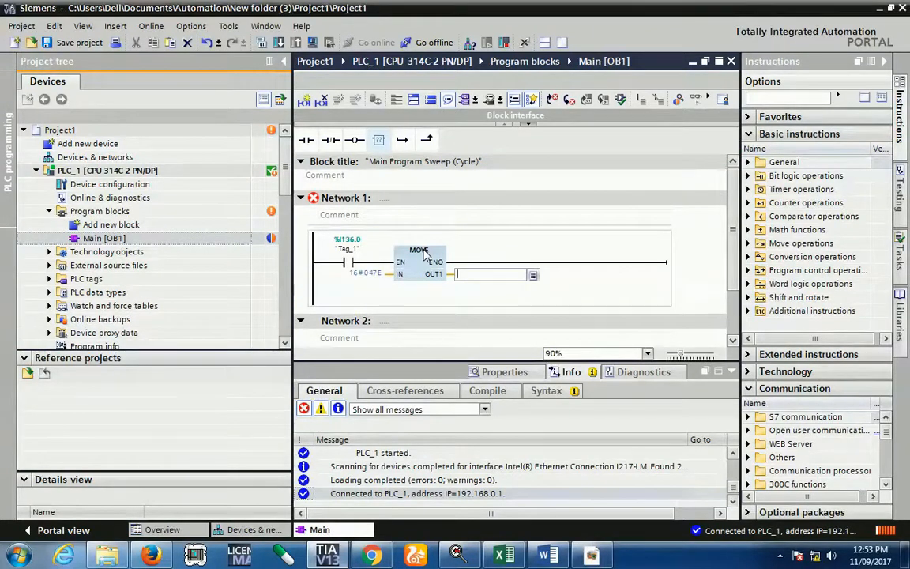
text(qw50)
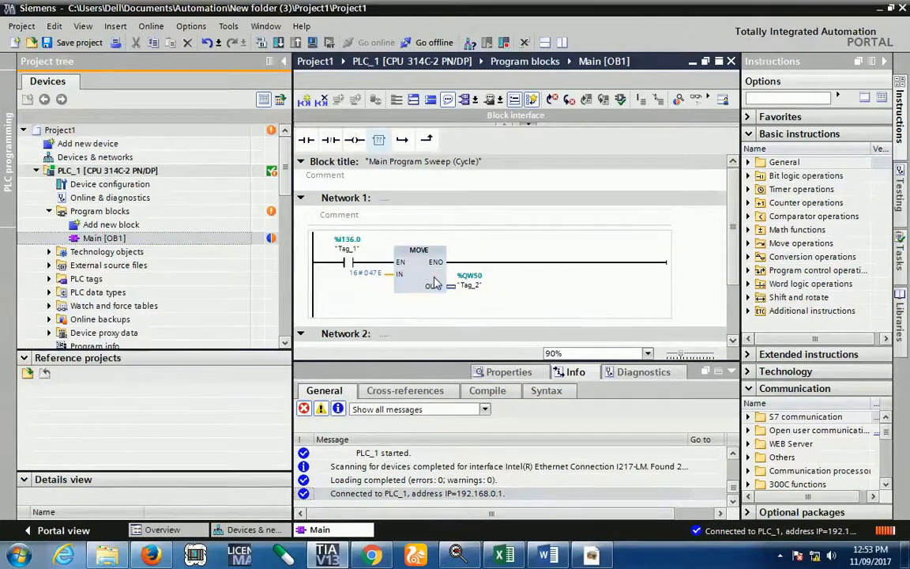
- Title network 1 'on/off bit' and network 2 'forward condition'
click(419, 260)
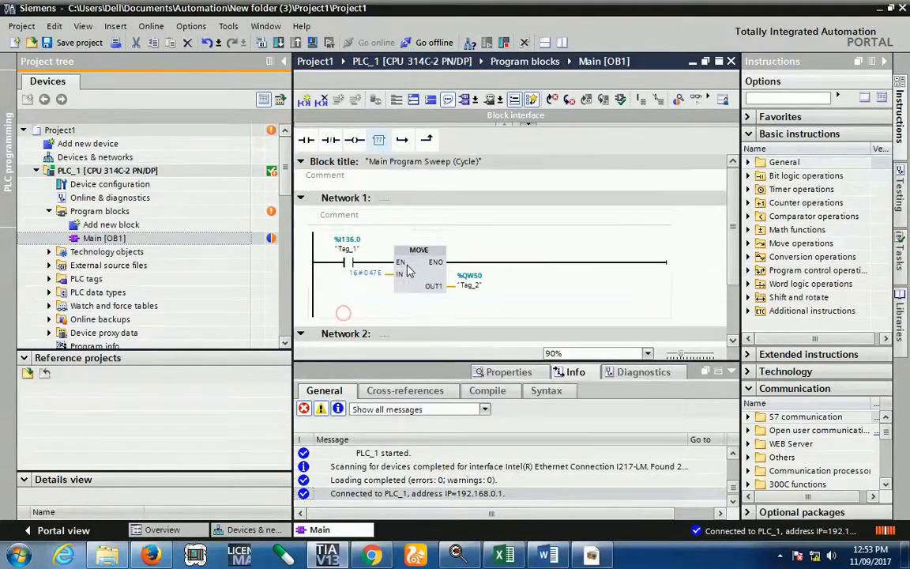
text(on)
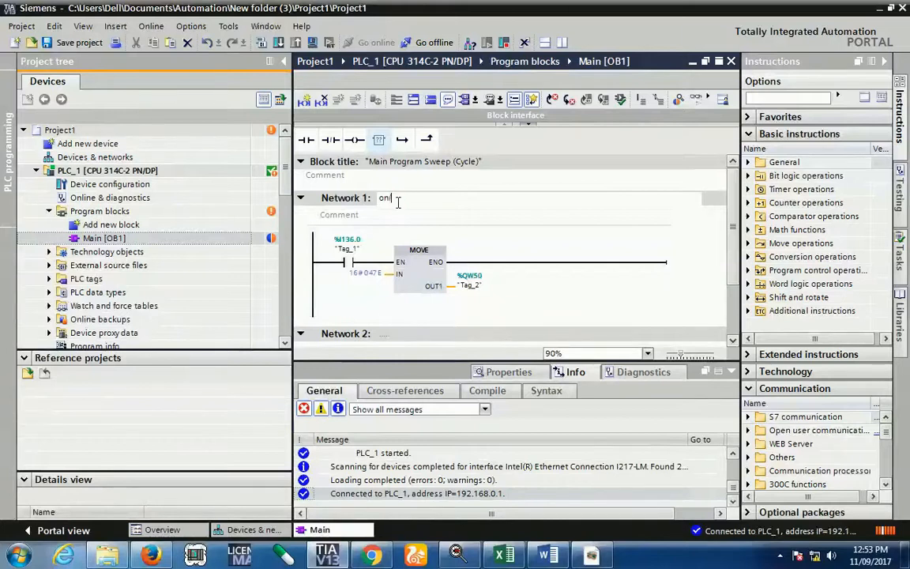
text(/off b)
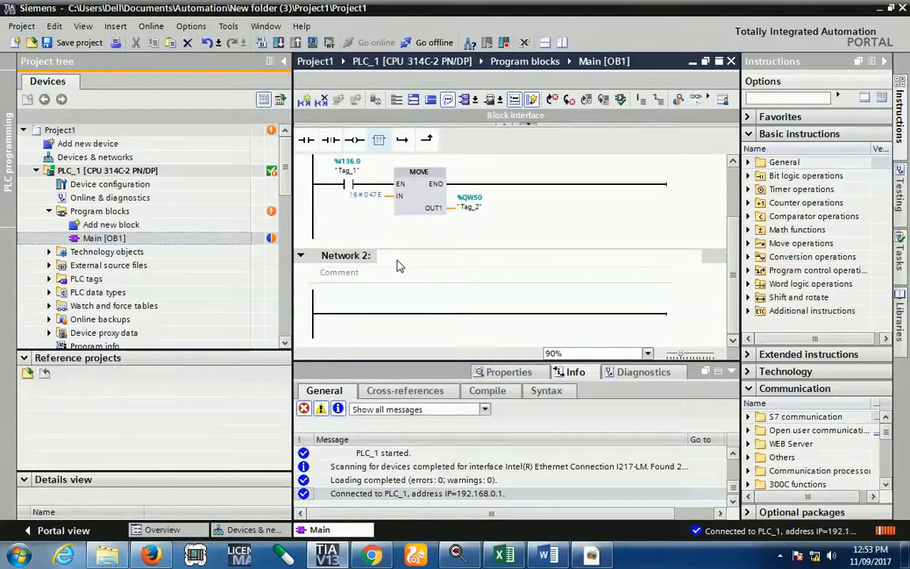
text(Fed)
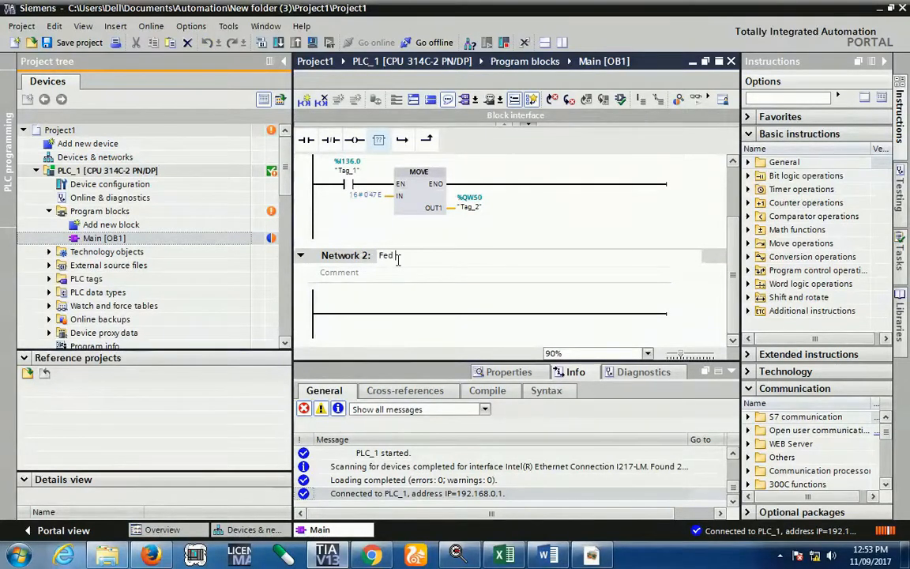
key(BackSpace)
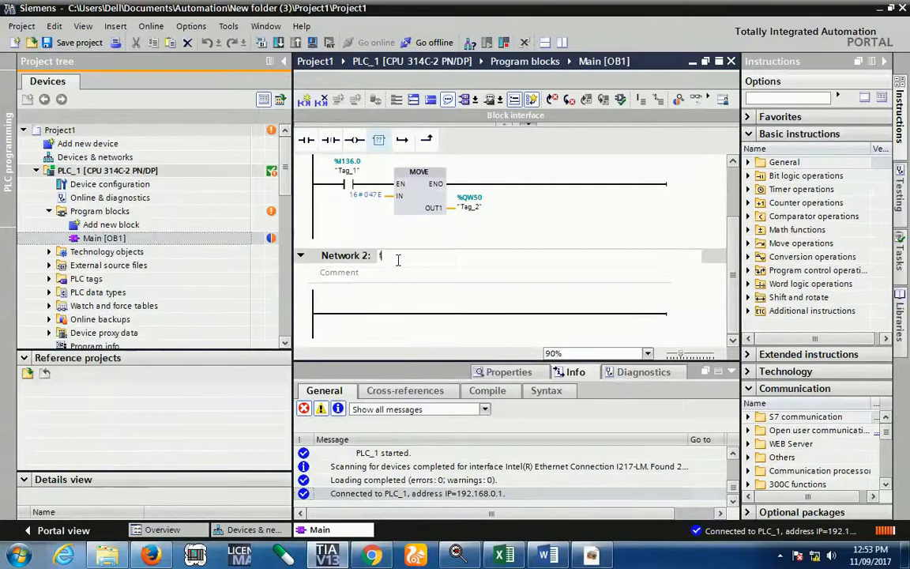
text(forward)
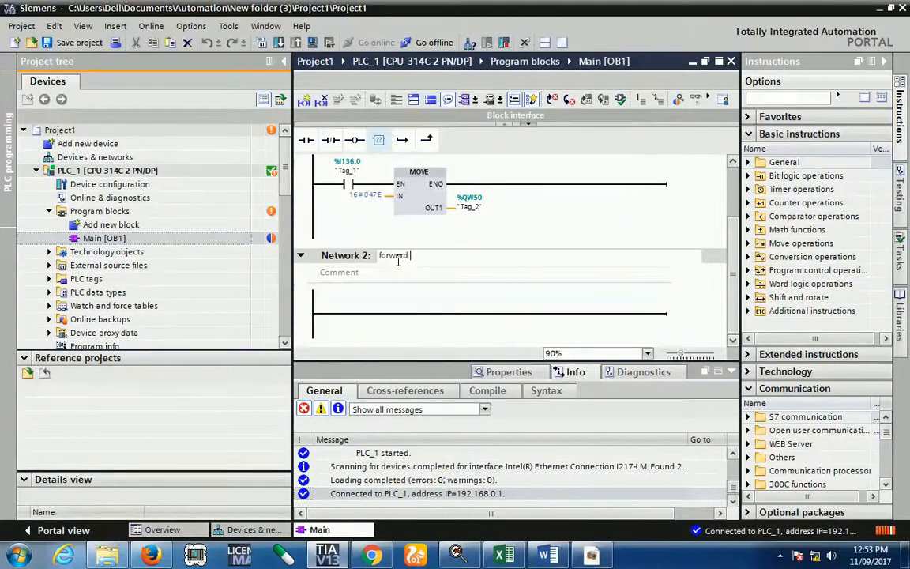
text(condition)
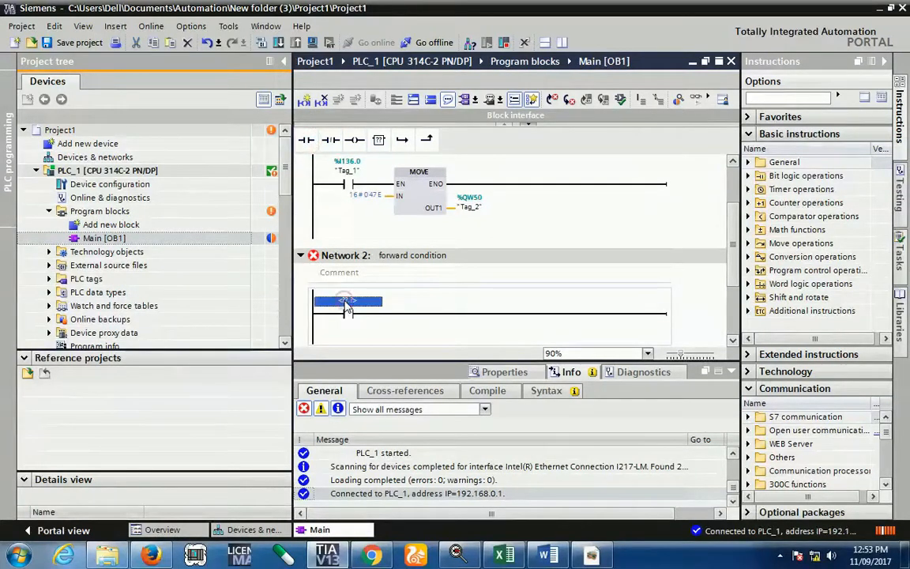
- Build network 2 on %I136.1 and network 3 'Drive Ref' moving %MW20 to %QW52
text(I1361.)
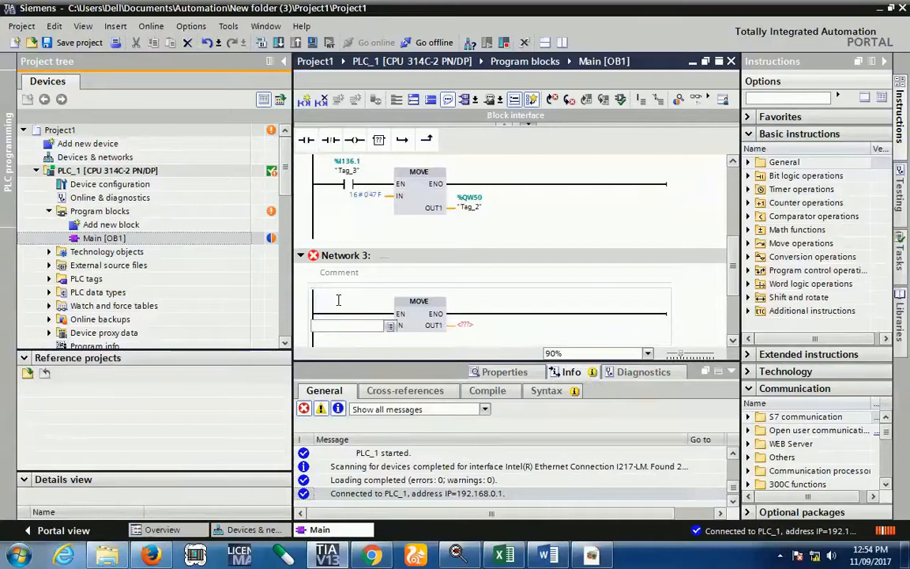
text(%MW20)
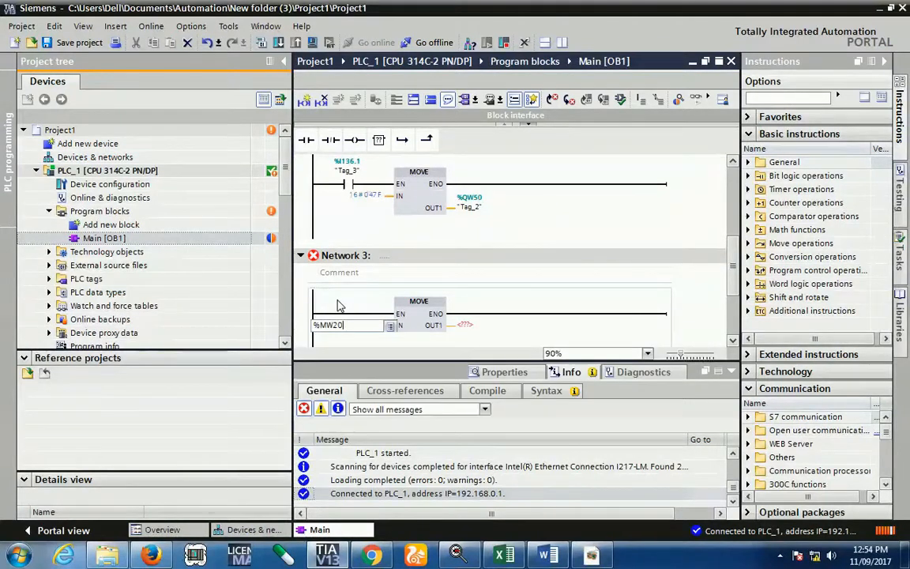
text(qw)
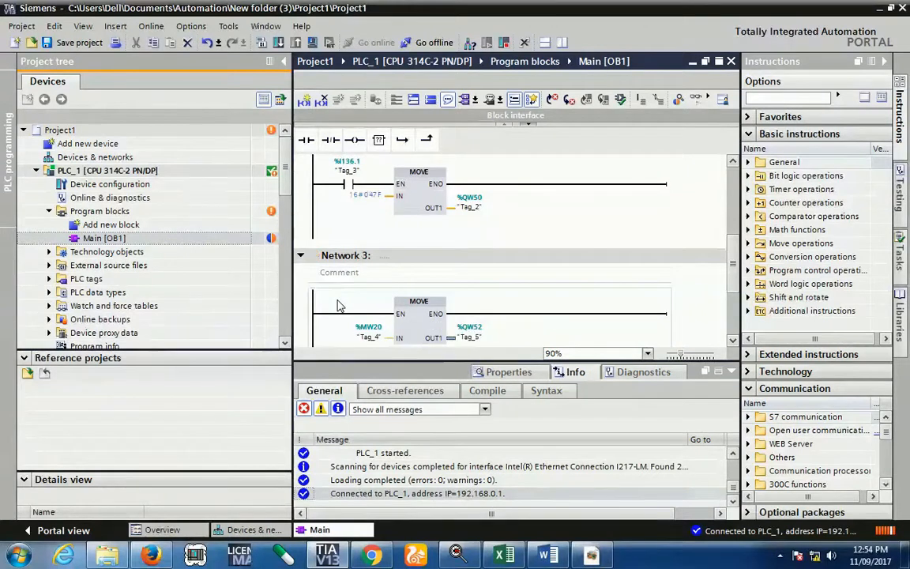
text(Di)
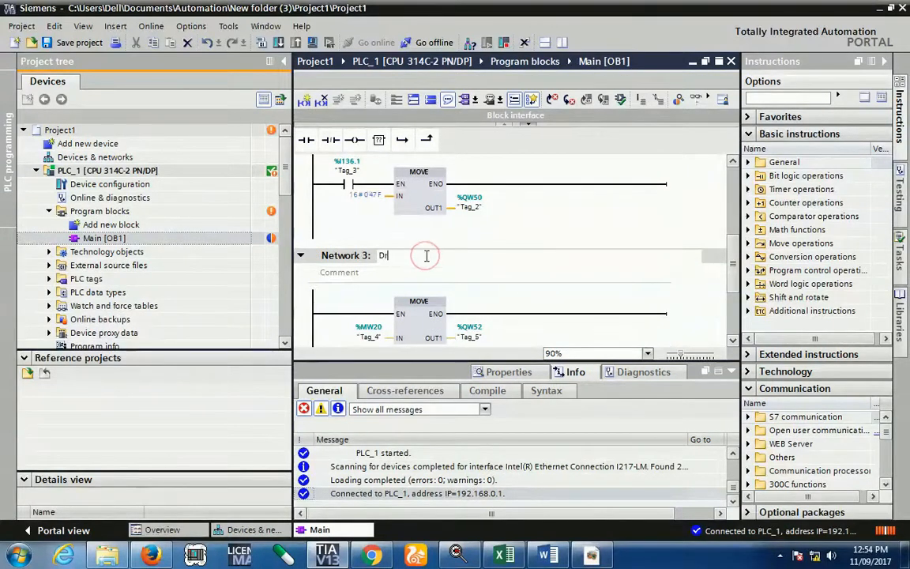
text(rive Ref)
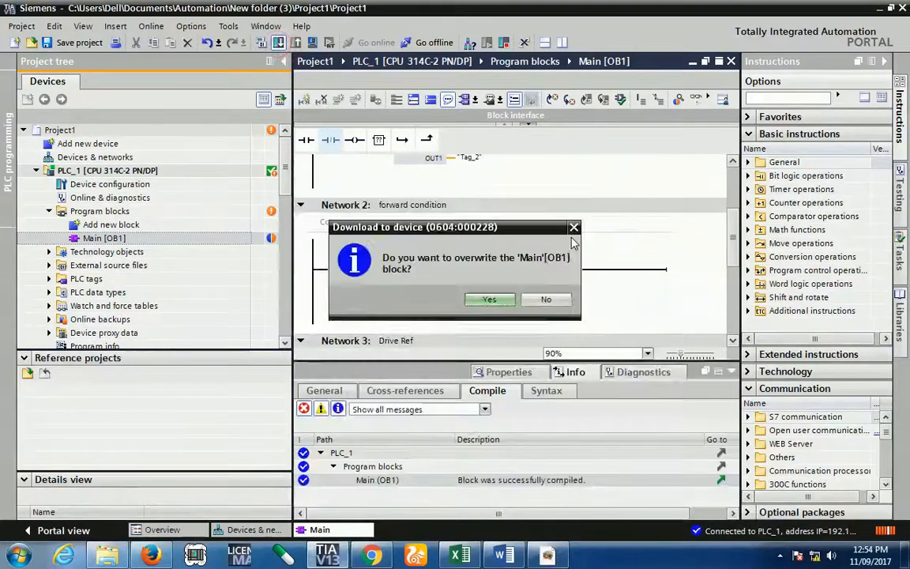
- Confirm overwriting Main [OB1] on PLC_1 and view the networks online
click(489, 298)
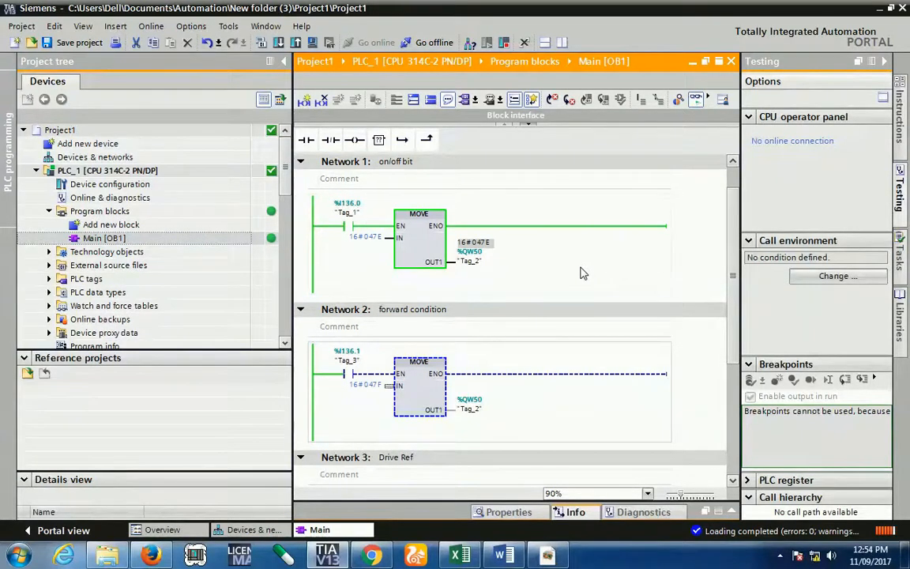
scroll(down, 3)
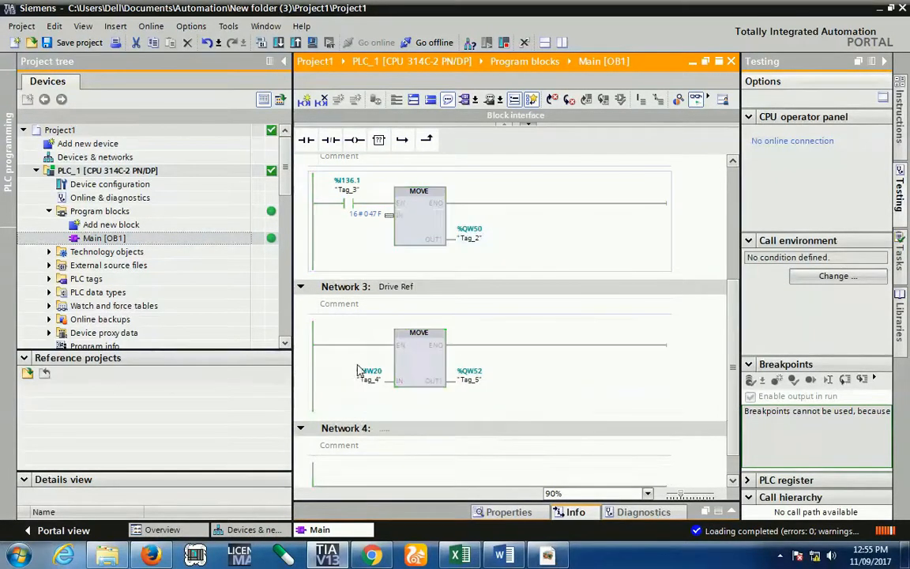
- Modify operand %MW20 online to the decimal value 750
right_click(371, 379)
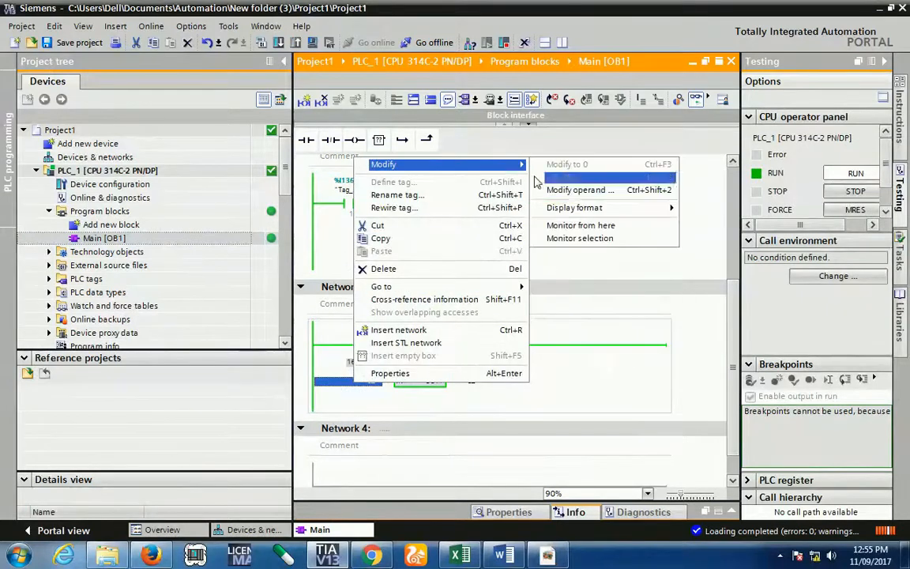
click(579, 189)
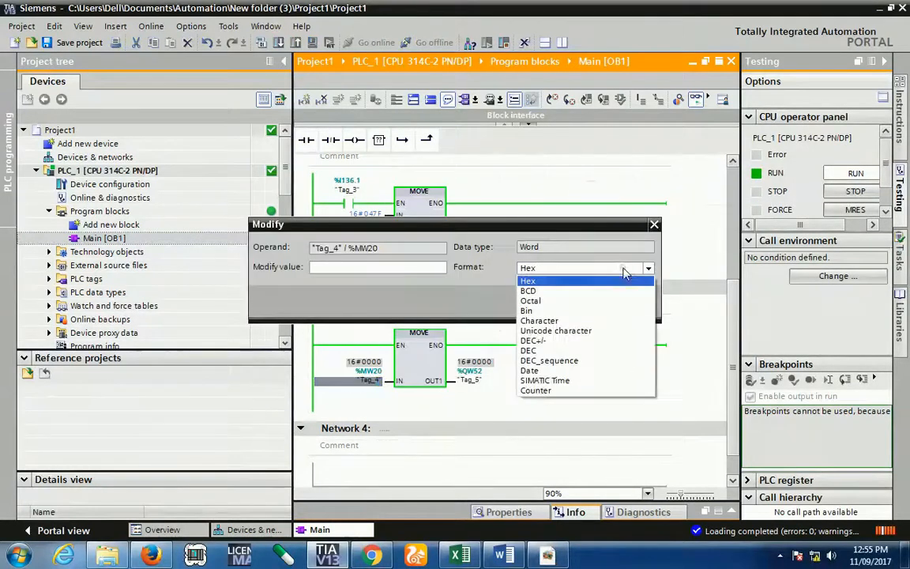
click(528, 350)
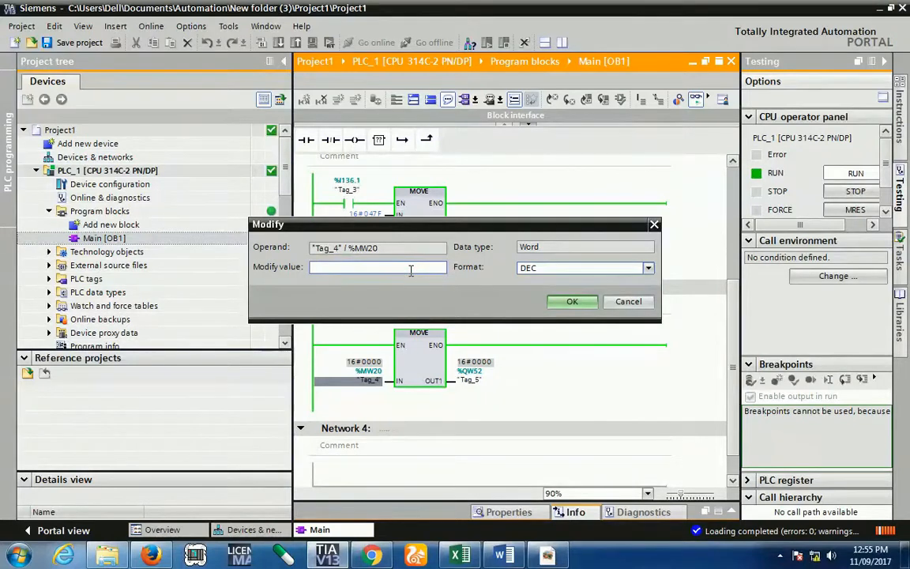
text(750)
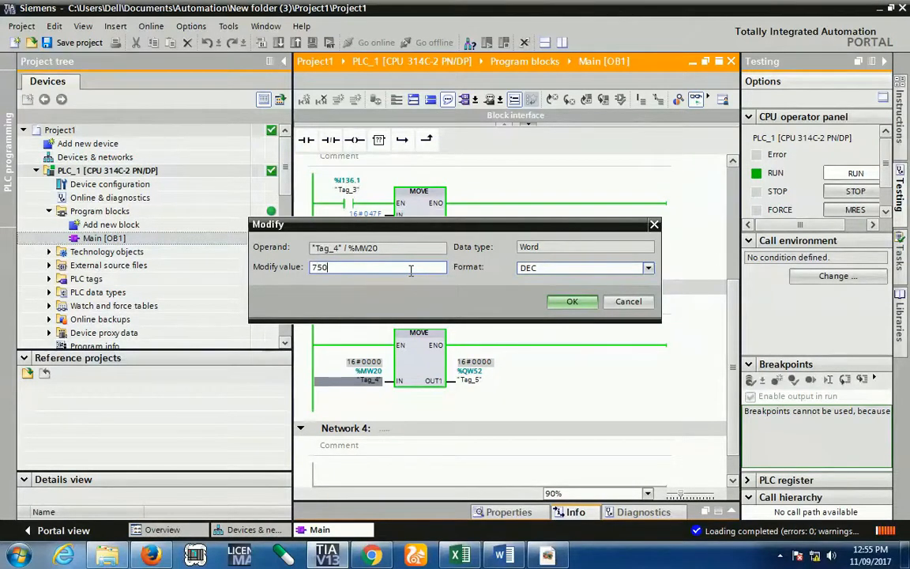
click(572, 301)
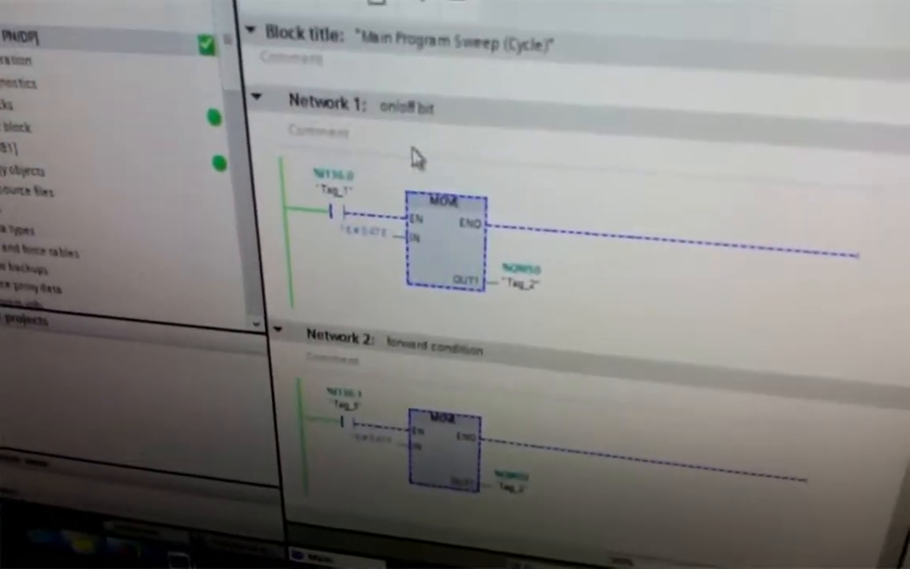
- Display %MW20 in decimal, reading 7500 passed to %QW52 as 16#1D4C
scroll(down, 3)
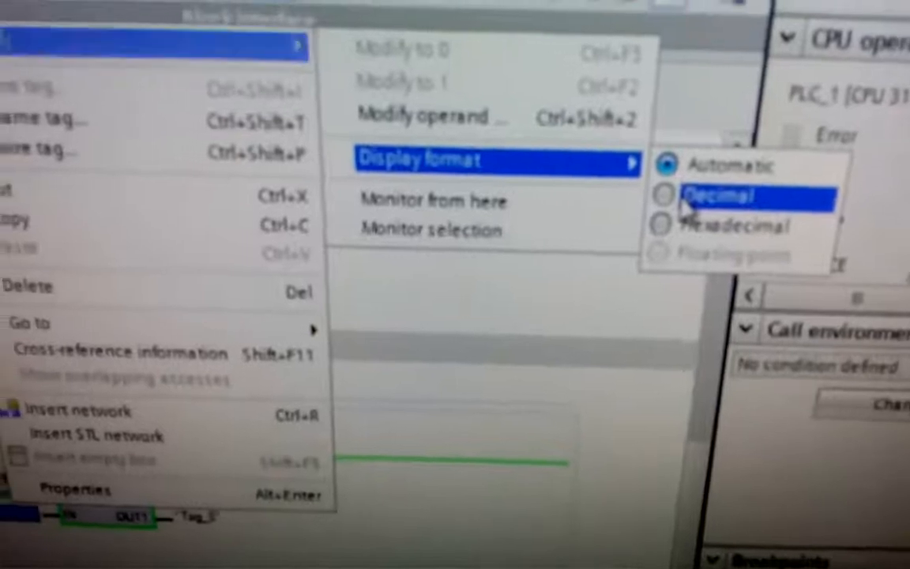
click(727, 197)
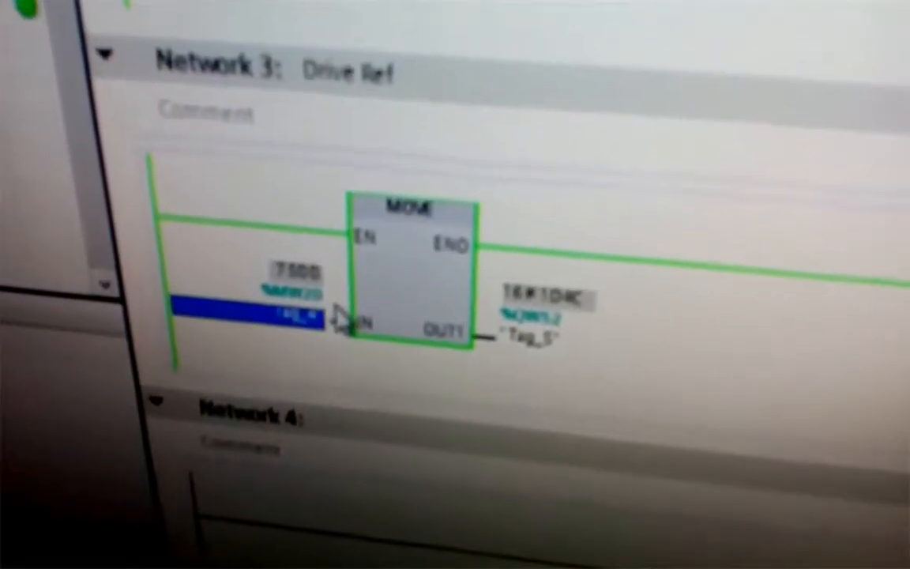